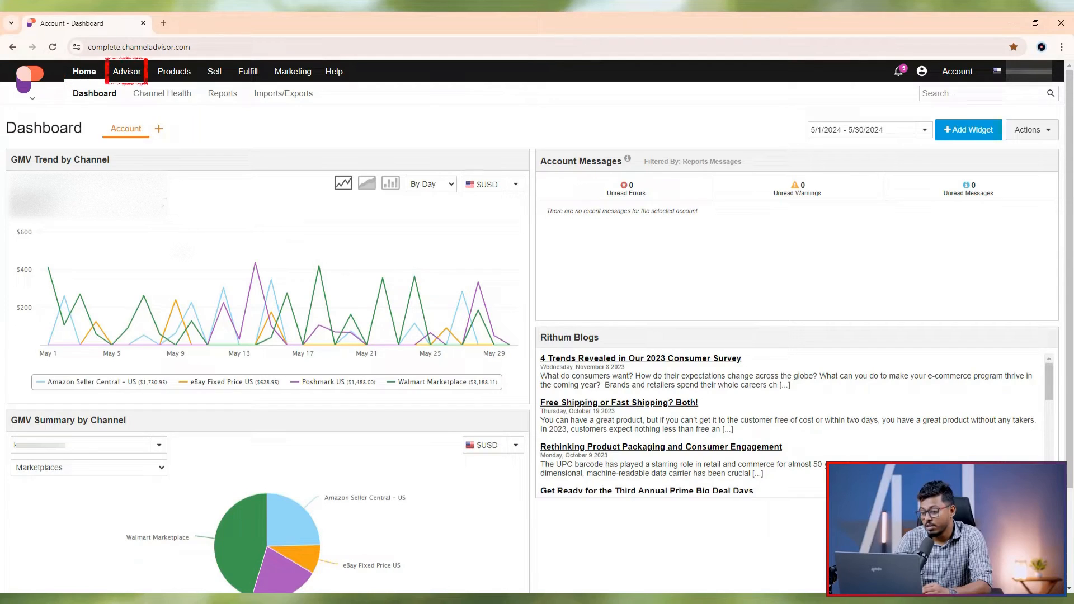
{"action": "mouse_move", "coordinate": [214, 72]}
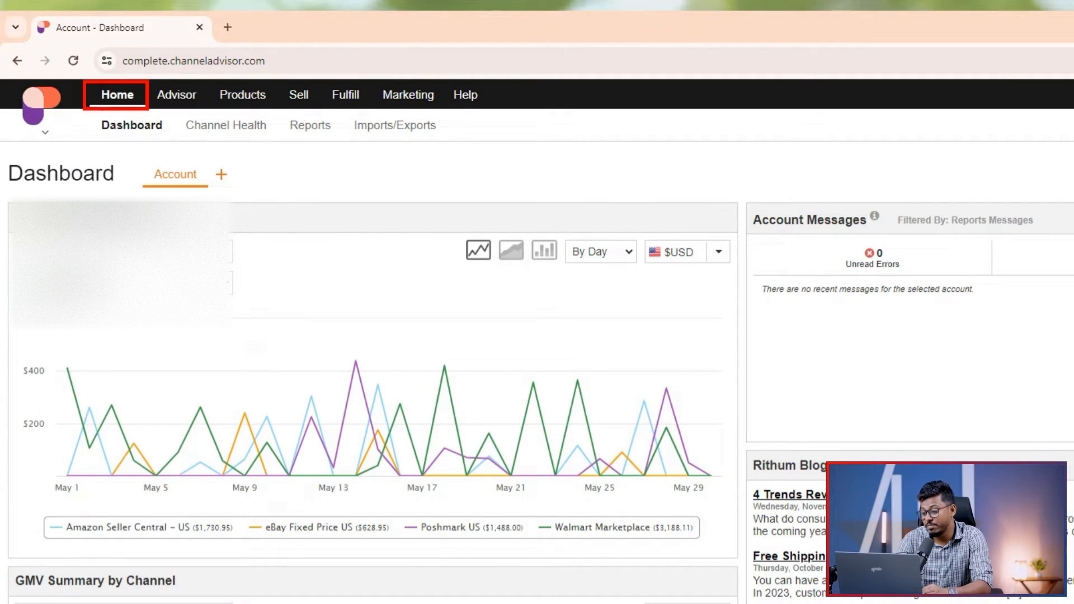
Group the GMV Trend by Channel chart by Marketplaces, leaving account and currency unchanged.
{"action": "scroll", "scroll_direction": "down", "scroll_amount": 3}
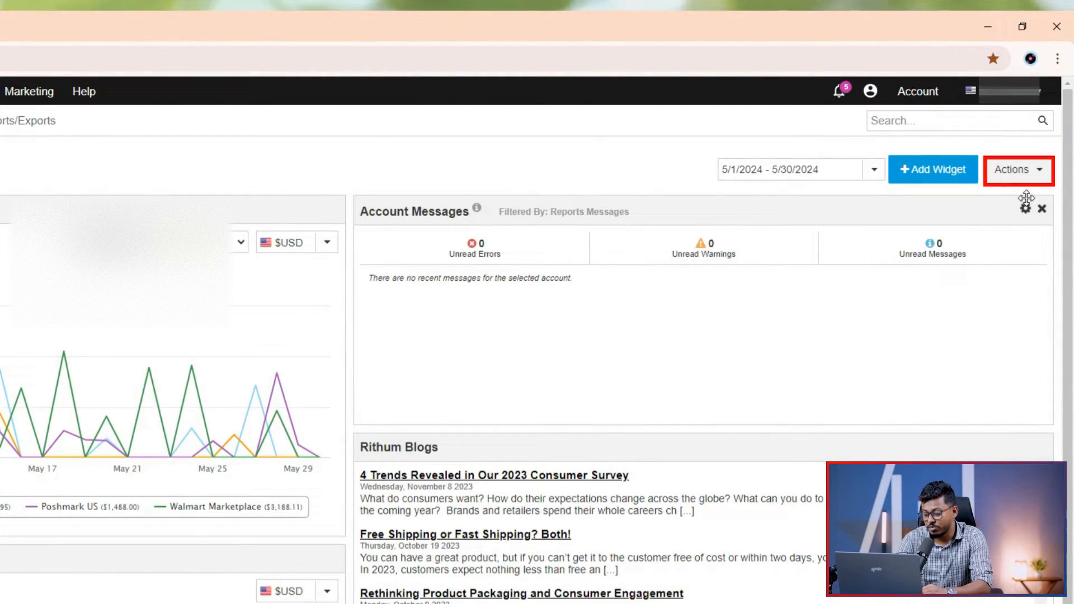
{"action": "left_click", "coordinate": [1016, 169]}
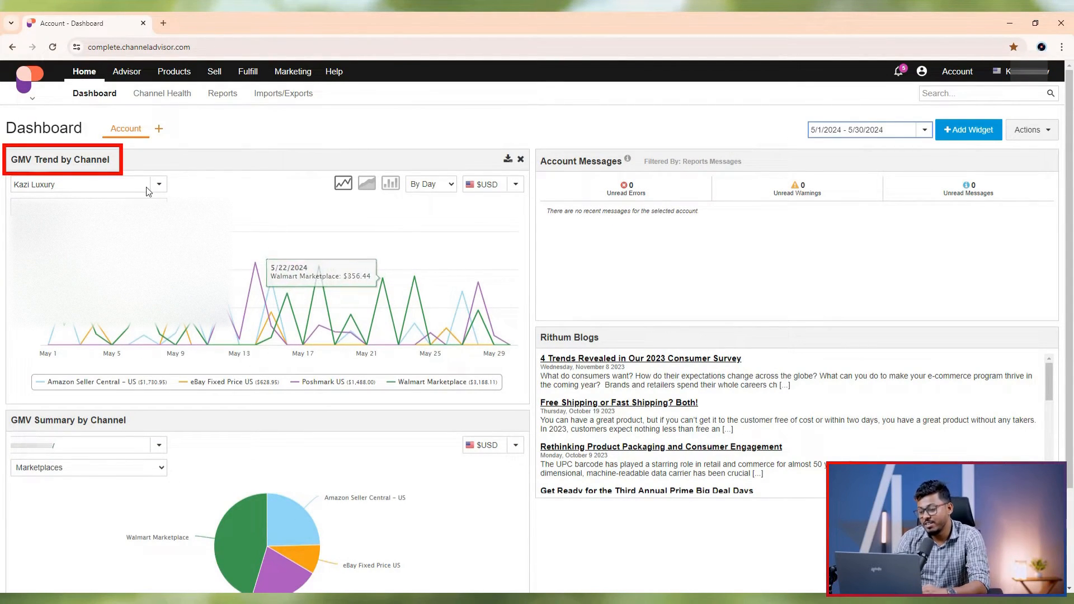
{"action": "left_click", "coordinate": [159, 184]}
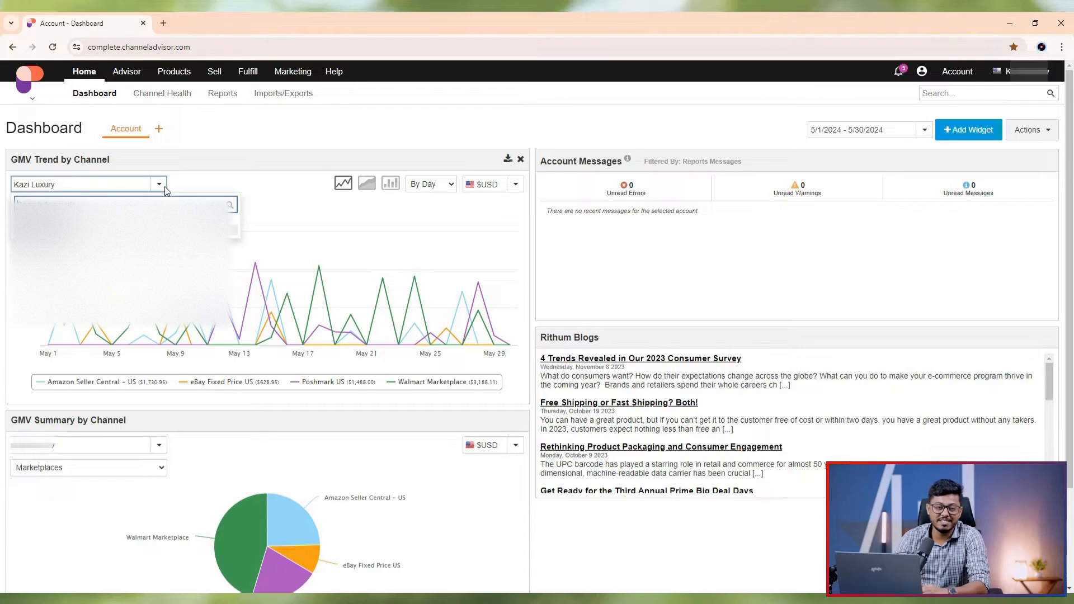
{"action": "left_click", "coordinate": [158, 183]}
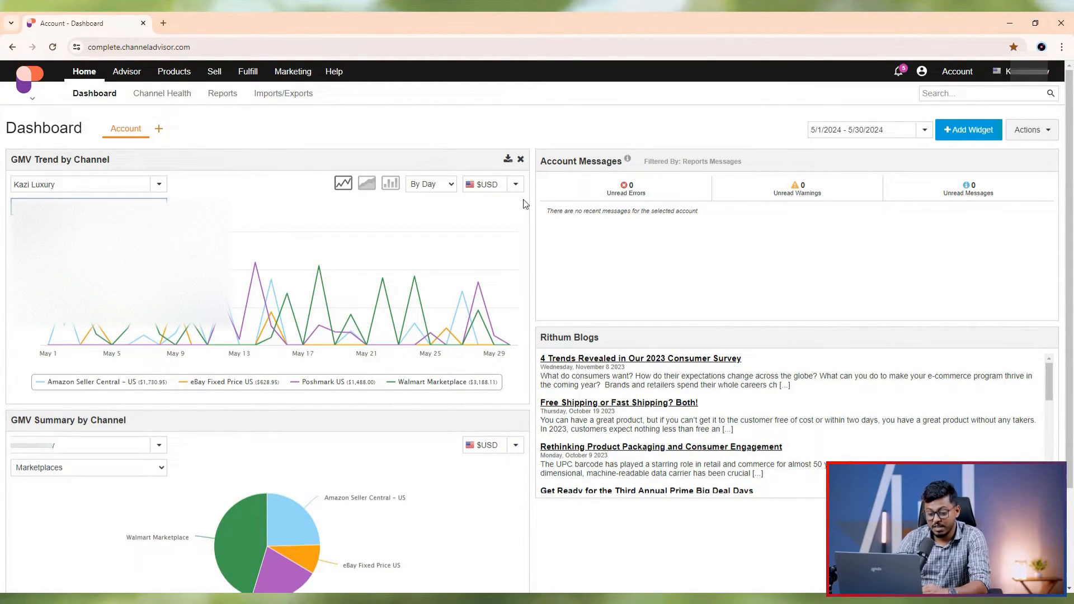
{"action": "left_click", "coordinate": [514, 184]}
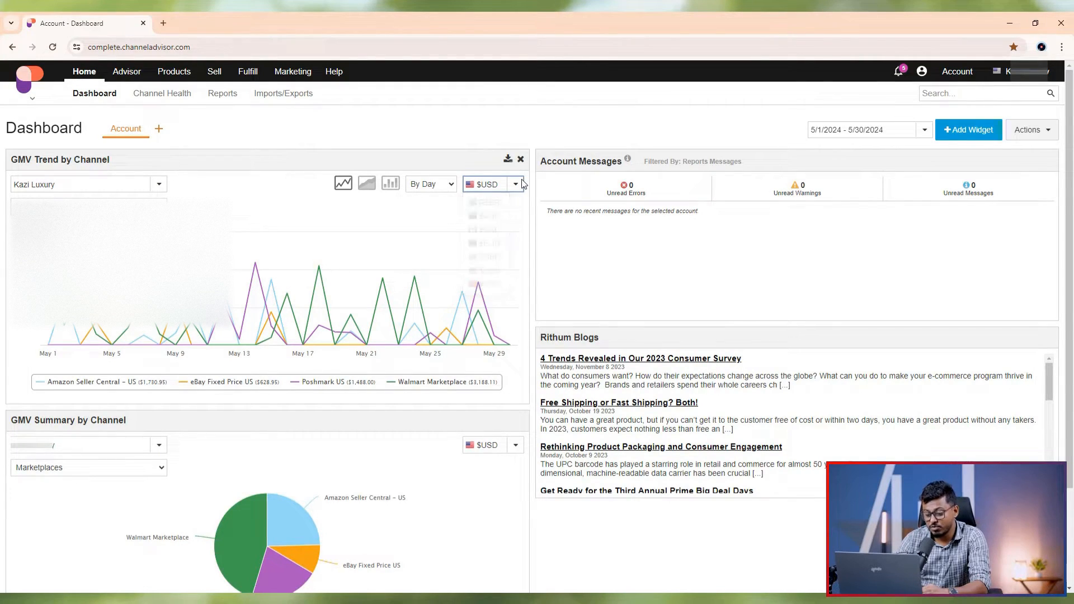
{"action": "scroll", "scroll_direction": "down", "scroll_amount": 3}
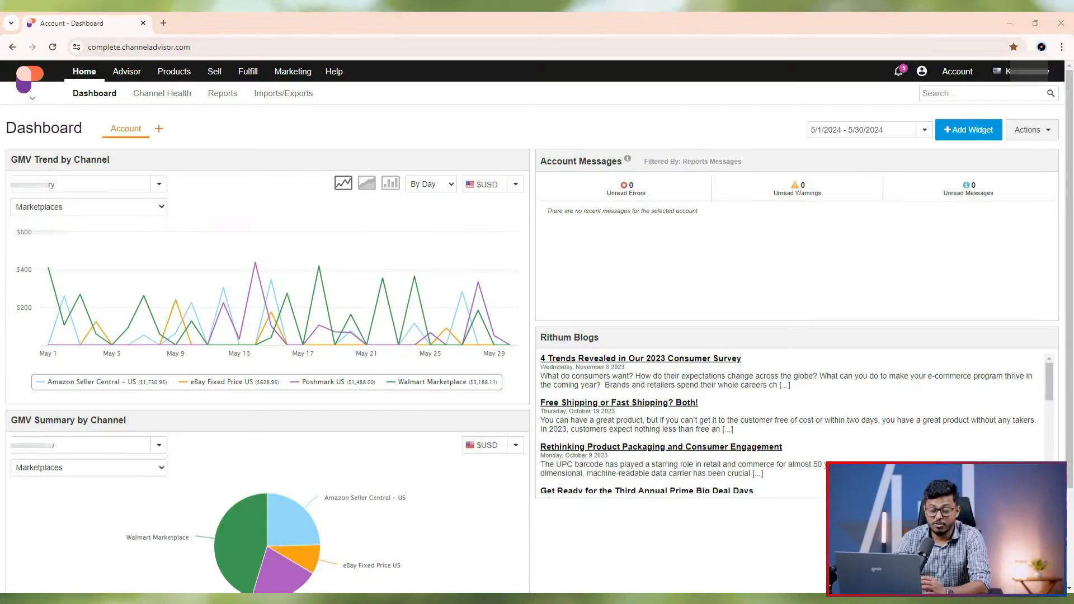
Browse the Find a Channel catalogue of not-yet-connected marketplaces down to the D entries.
{"action": "left_click", "coordinate": [214, 71]}
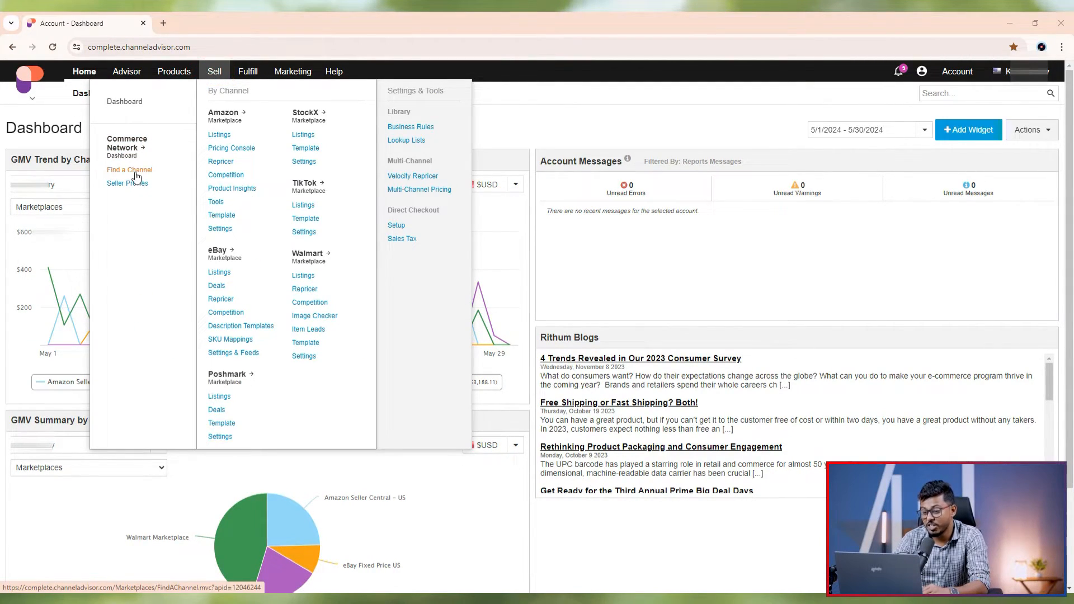
{"action": "left_click", "coordinate": [128, 170]}
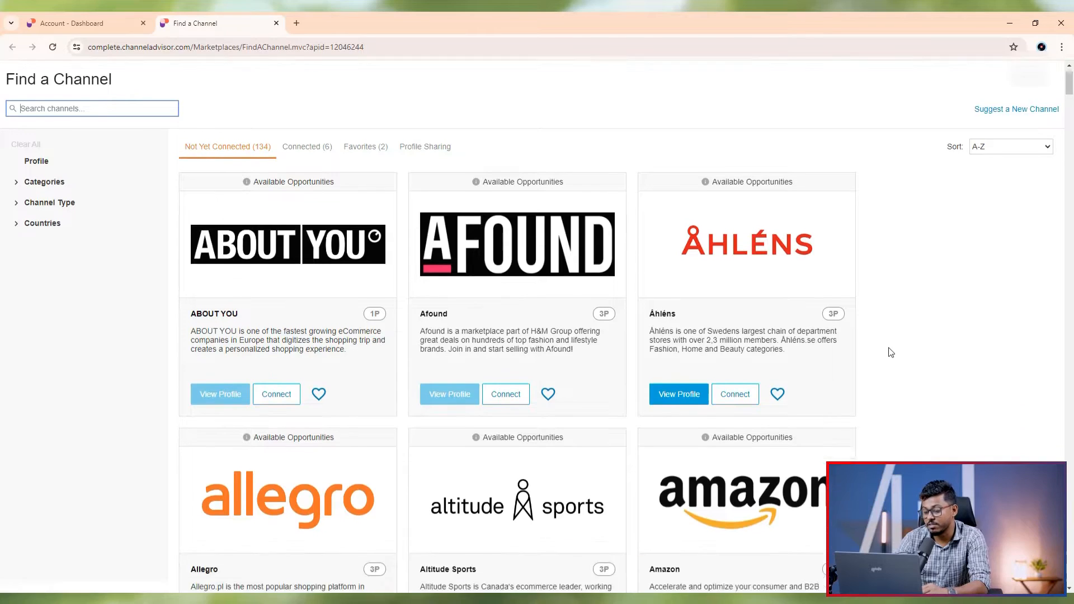
{"action": "scroll", "scroll_direction": "down", "scroll_amount": 3}
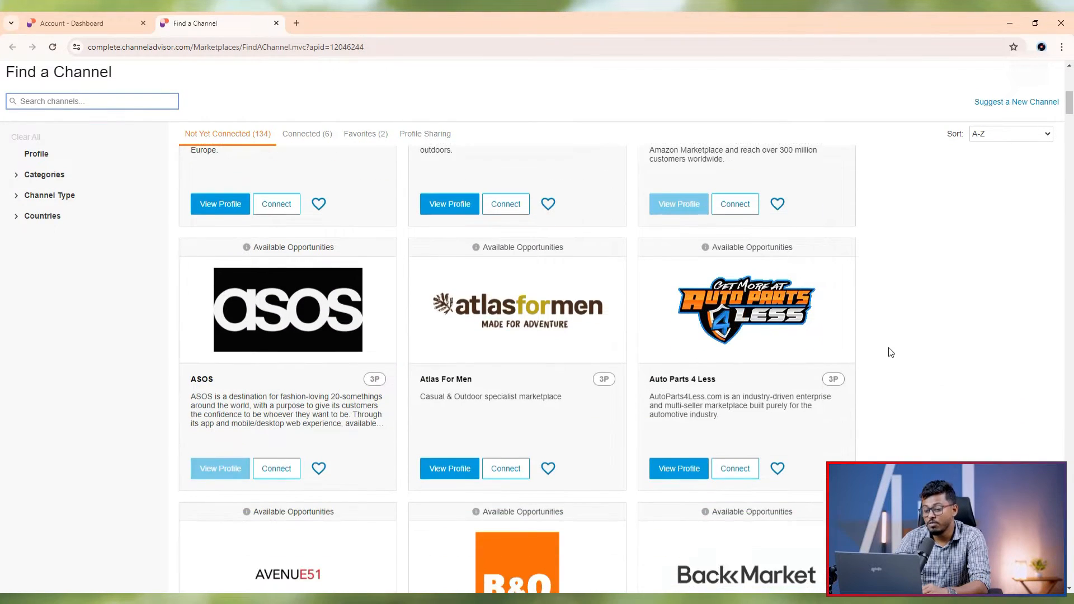
{"action": "scroll", "scroll_direction": "down", "scroll_amount": 3}
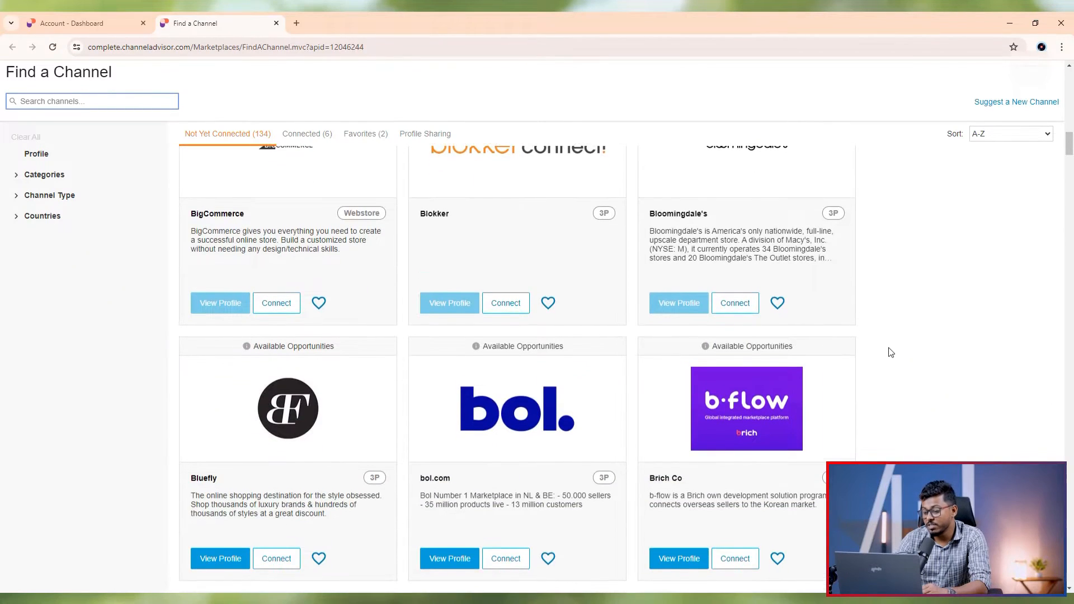
{"action": "scroll", "scroll_direction": "down", "scroll_amount": 3}
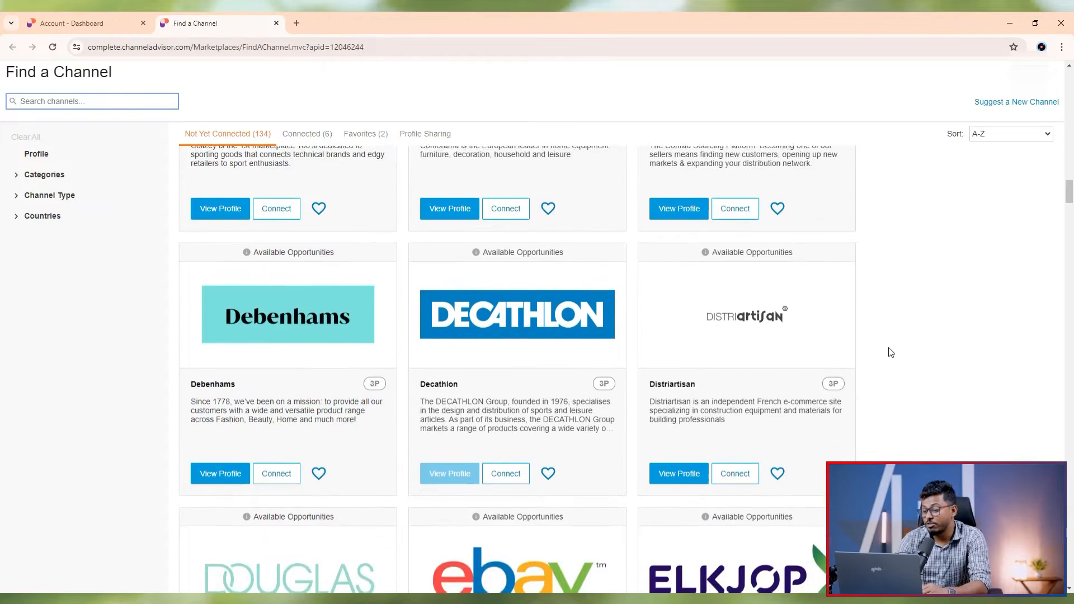
Search for Fruugo, start connecting it for United States and continue to its settings.
{"action": "type", "text": "frui"}
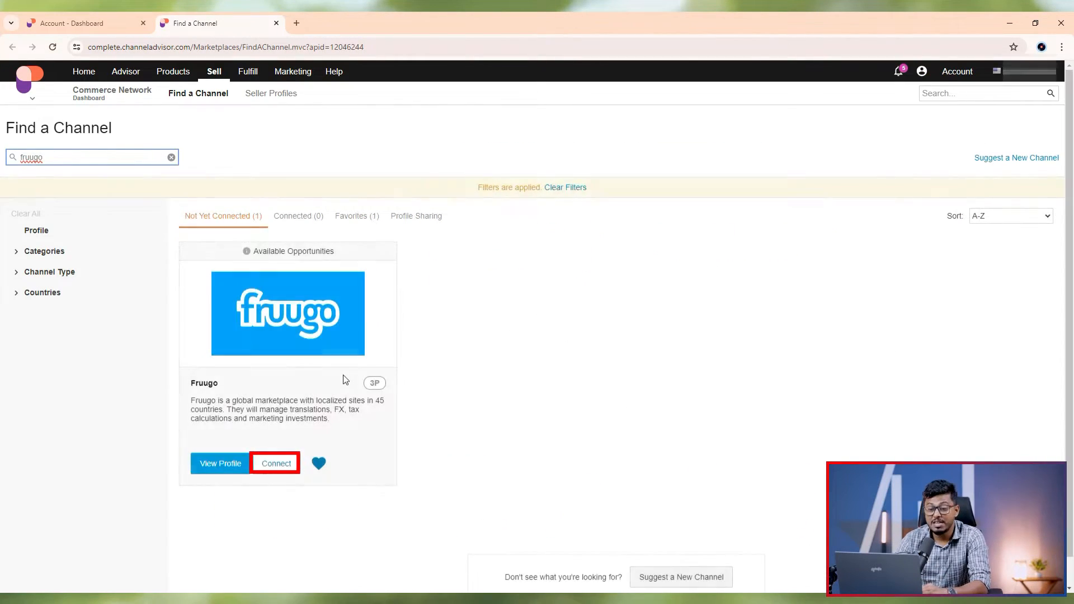
{"action": "left_click", "coordinate": [275, 463]}
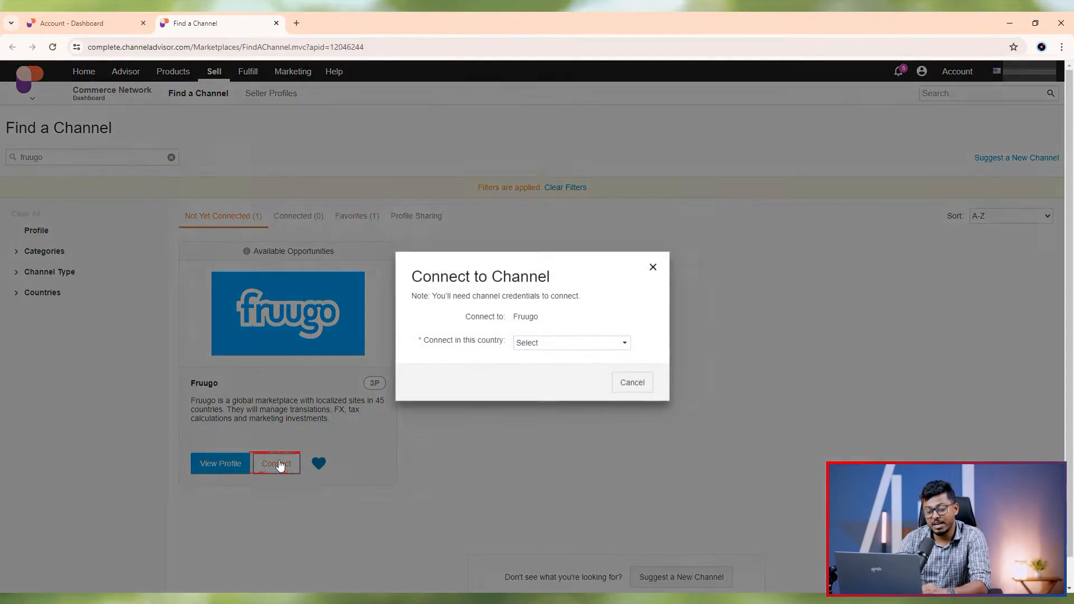
{"action": "left_click", "coordinate": [570, 343]}
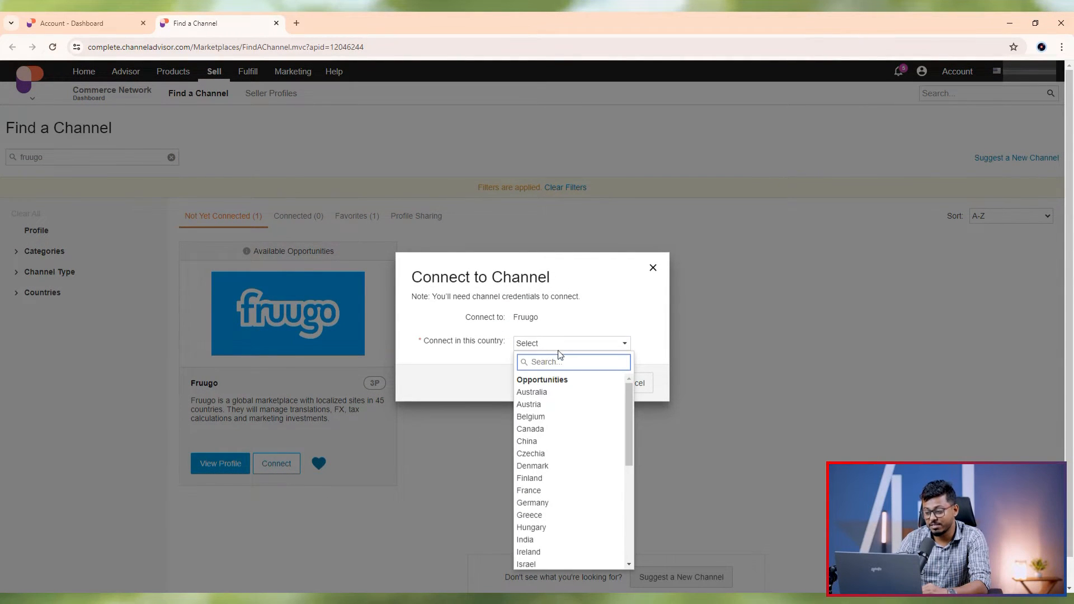
{"action": "scroll", "scroll_direction": "down", "scroll_amount": 3}
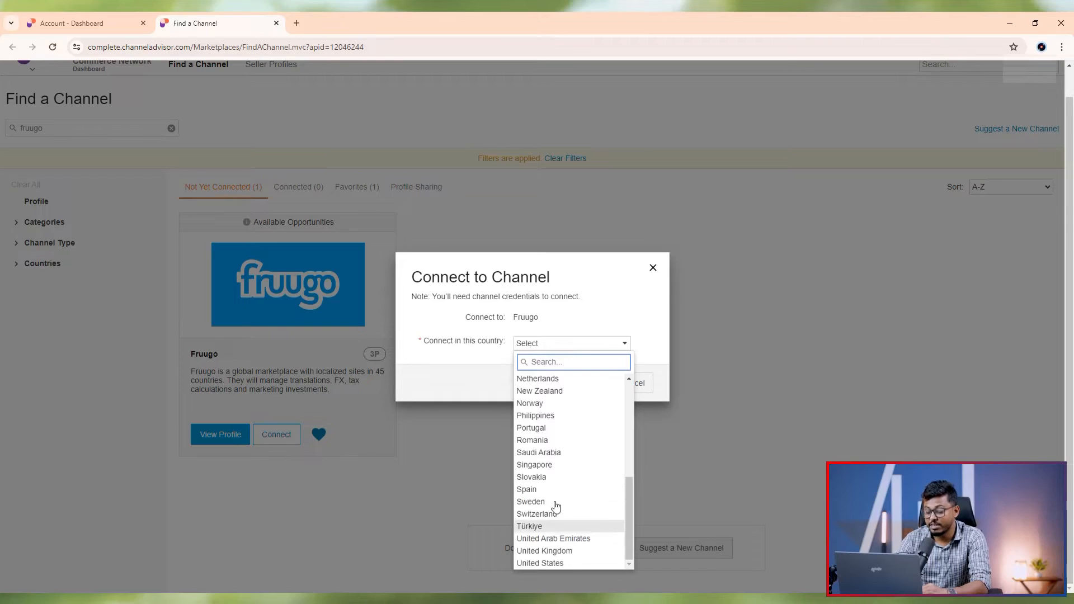
{"action": "left_click", "coordinate": [539, 562]}
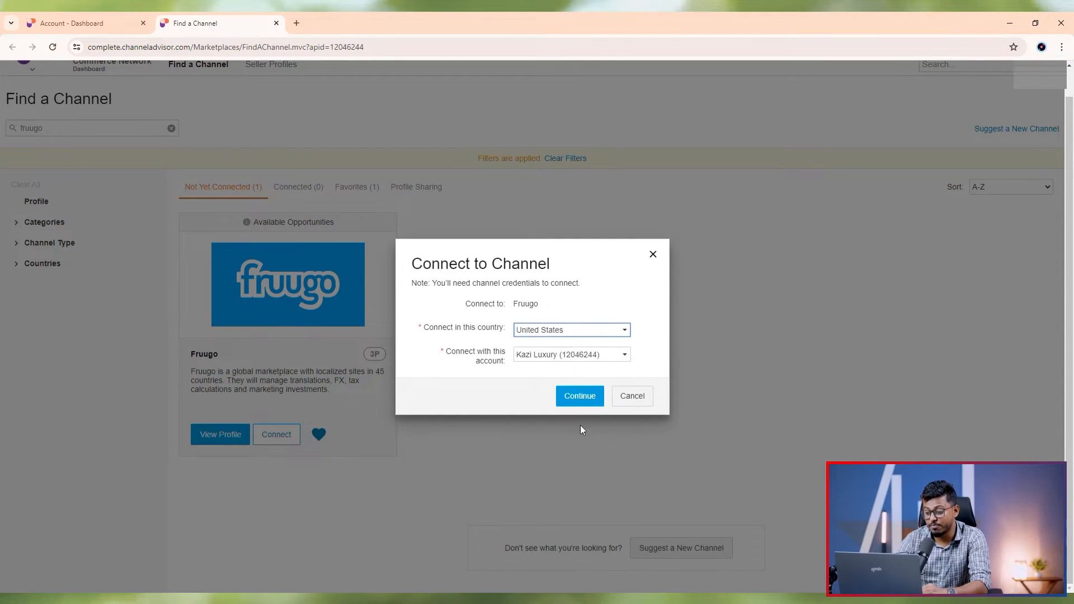
{"action": "left_click", "coordinate": [579, 396]}
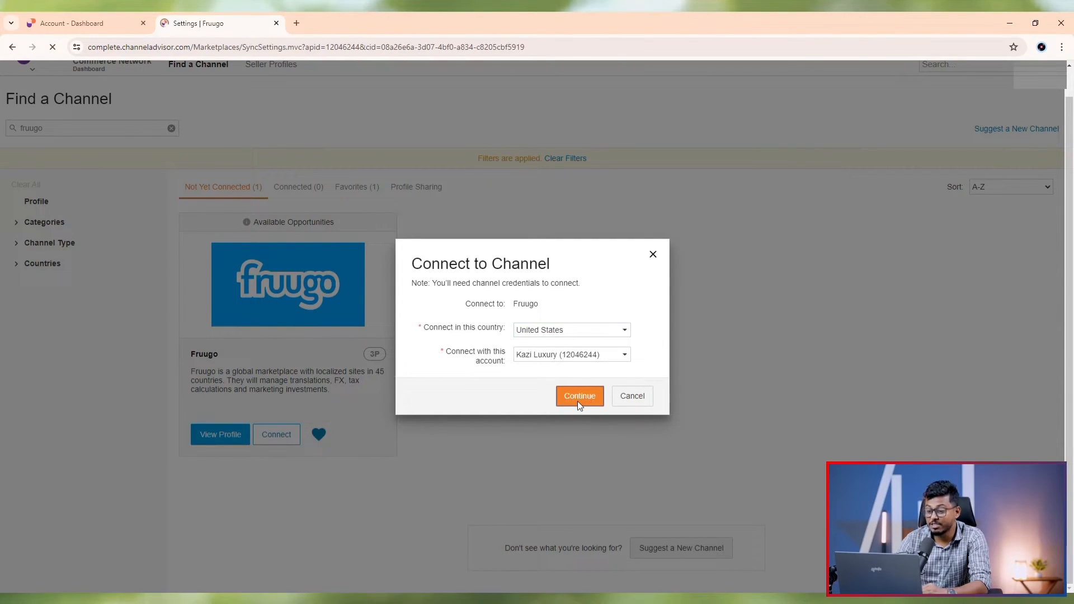
{"action": "left_click", "coordinate": [579, 396]}
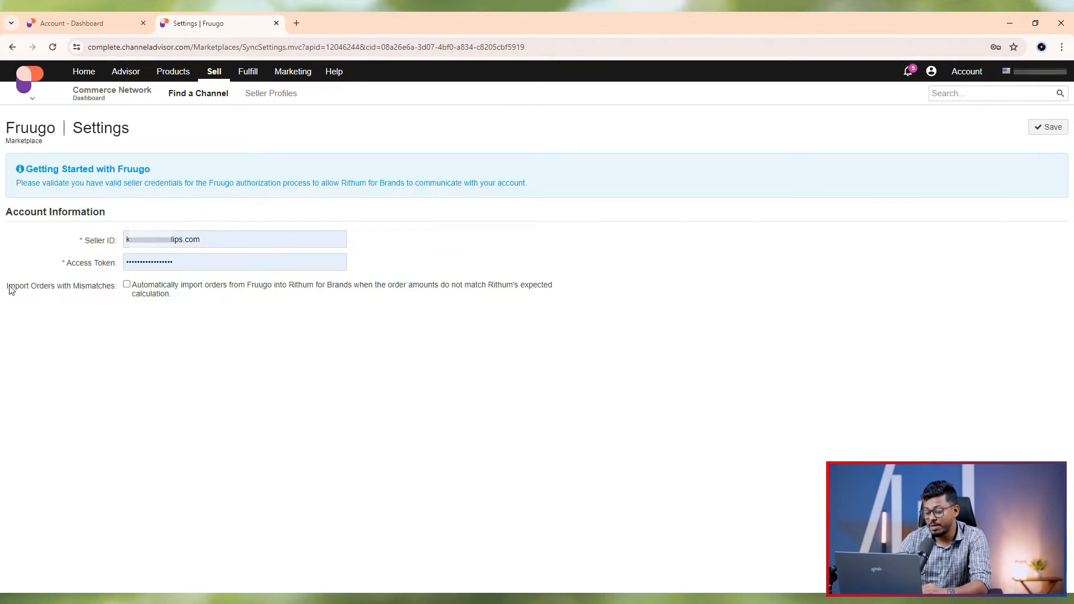
Review the Fruugo Seller ID and Access Token, then go to Products > Catalog.
{"action": "double_click", "coordinate": [61, 286]}
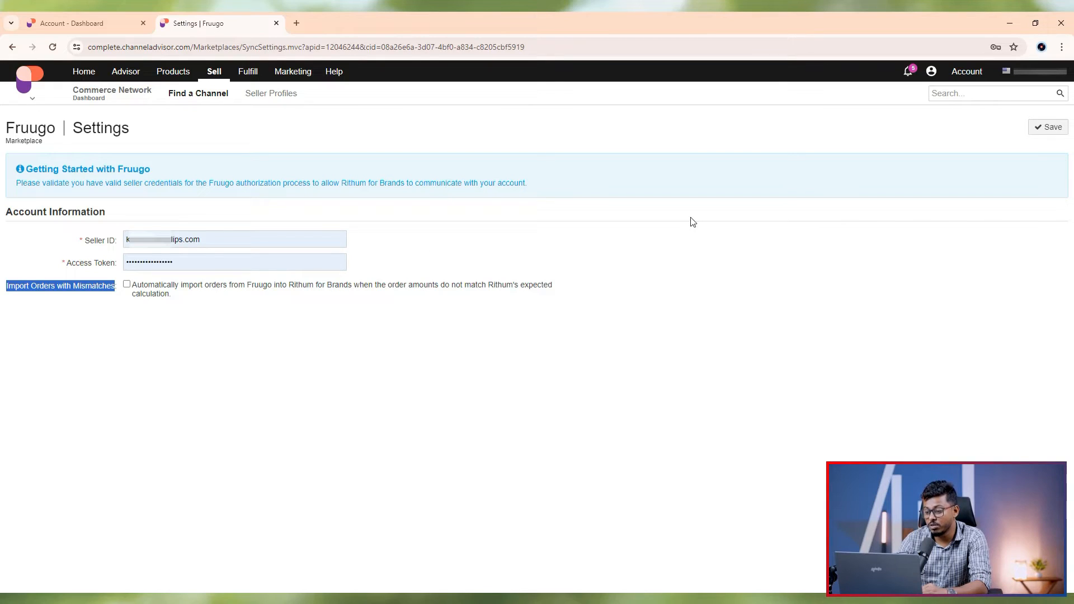
{"action": "left_click", "coordinate": [233, 239]}
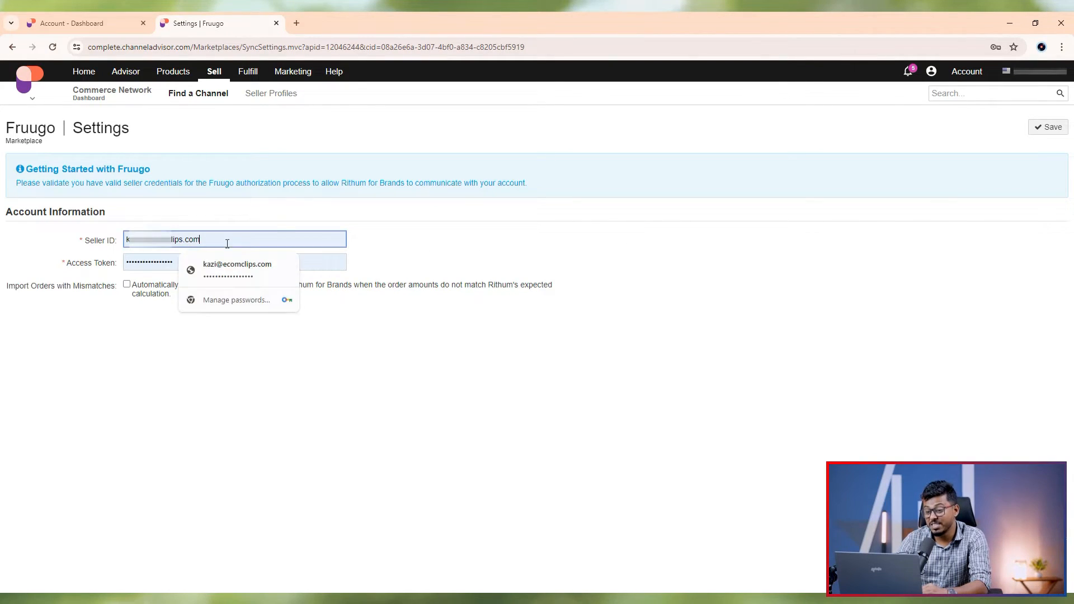
{"action": "left_click", "coordinate": [234, 262]}
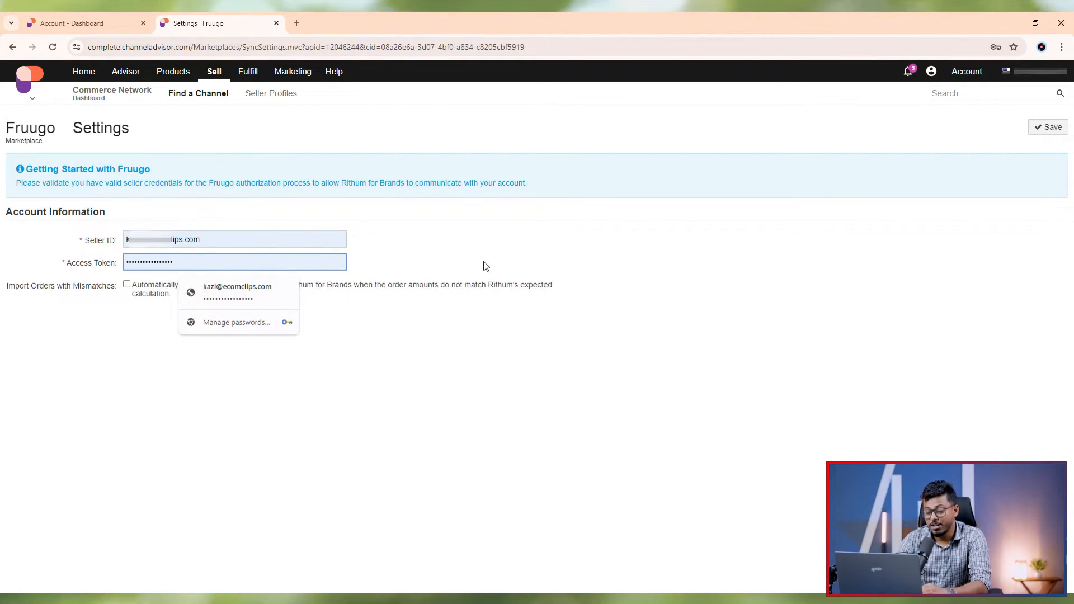
{"action": "left_click", "coordinate": [1050, 126]}
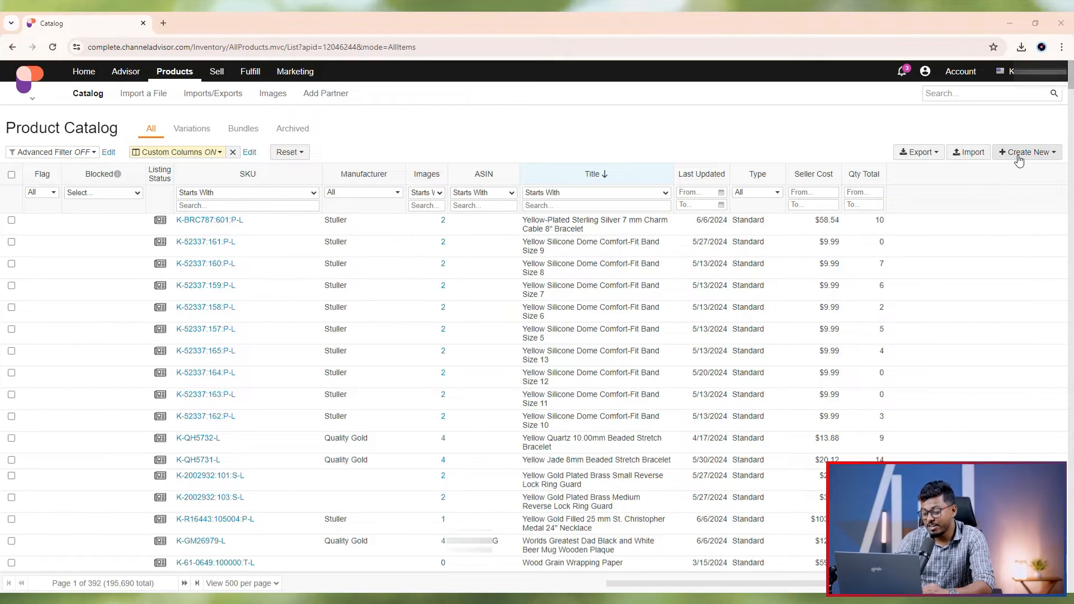
{"action": "left_click", "coordinate": [1026, 151]}
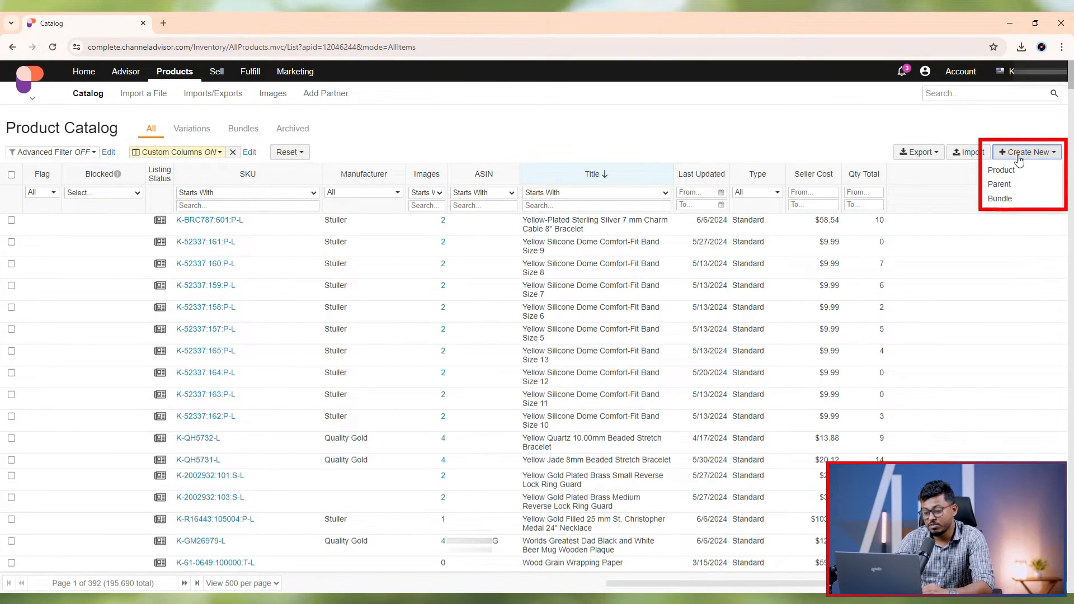
{"action": "mouse_move", "coordinate": [1000, 170]}
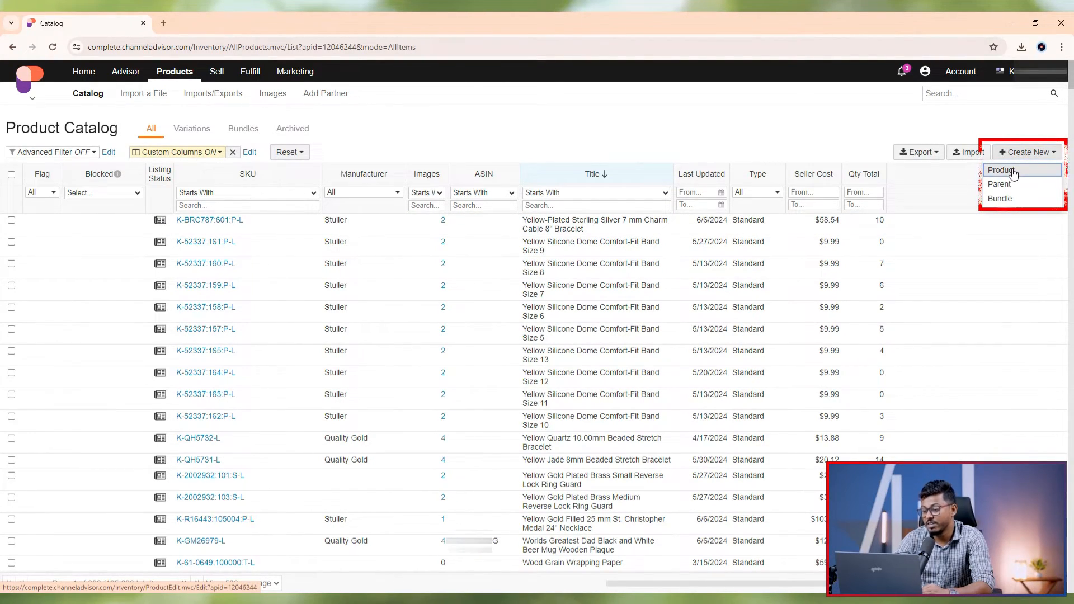
{"action": "left_click", "coordinate": [1002, 170]}
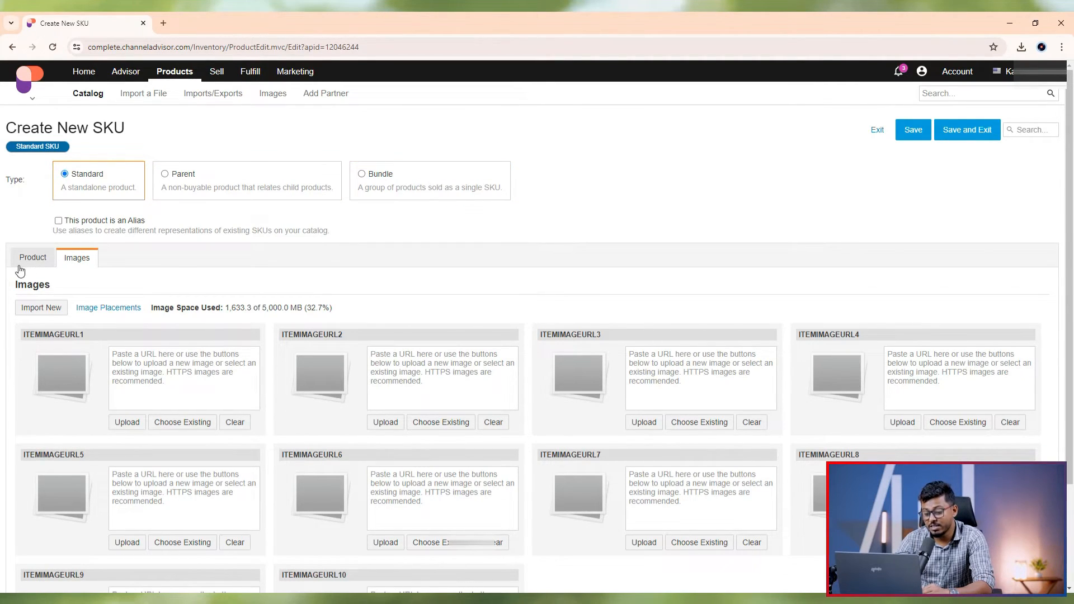
{"action": "left_click", "coordinate": [33, 258]}
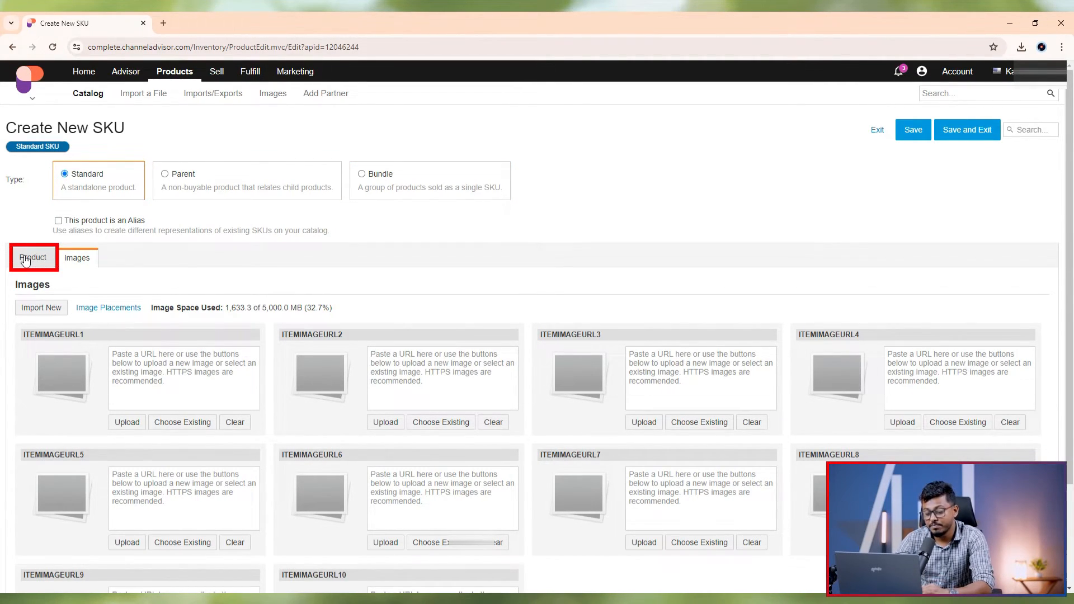
{"action": "left_click", "coordinate": [32, 257]}
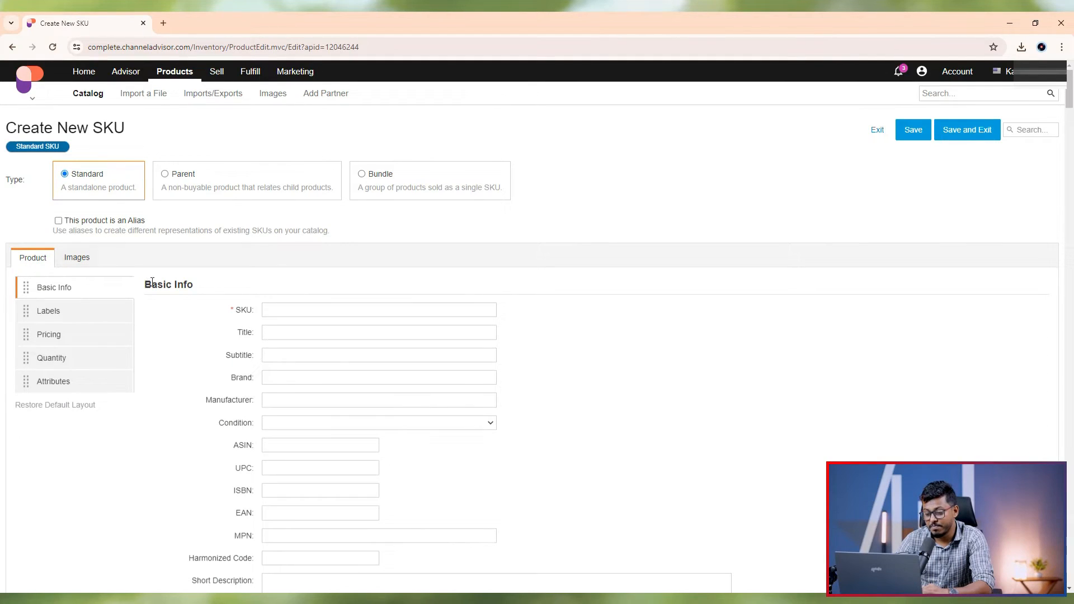
{"action": "mouse_move", "coordinate": [54, 287]}
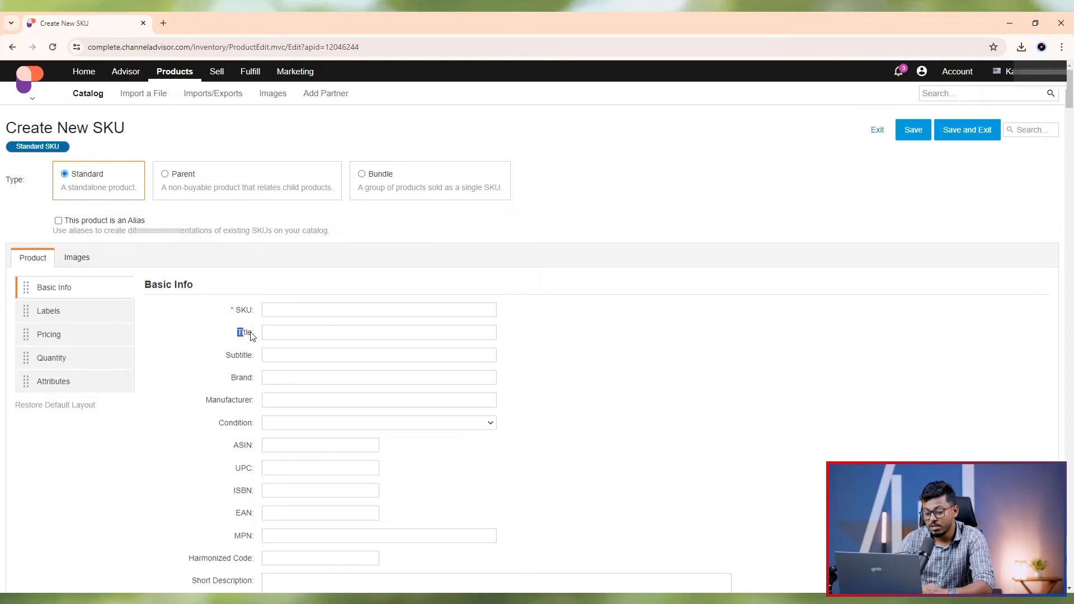
{"action": "double_click", "coordinate": [244, 332]}
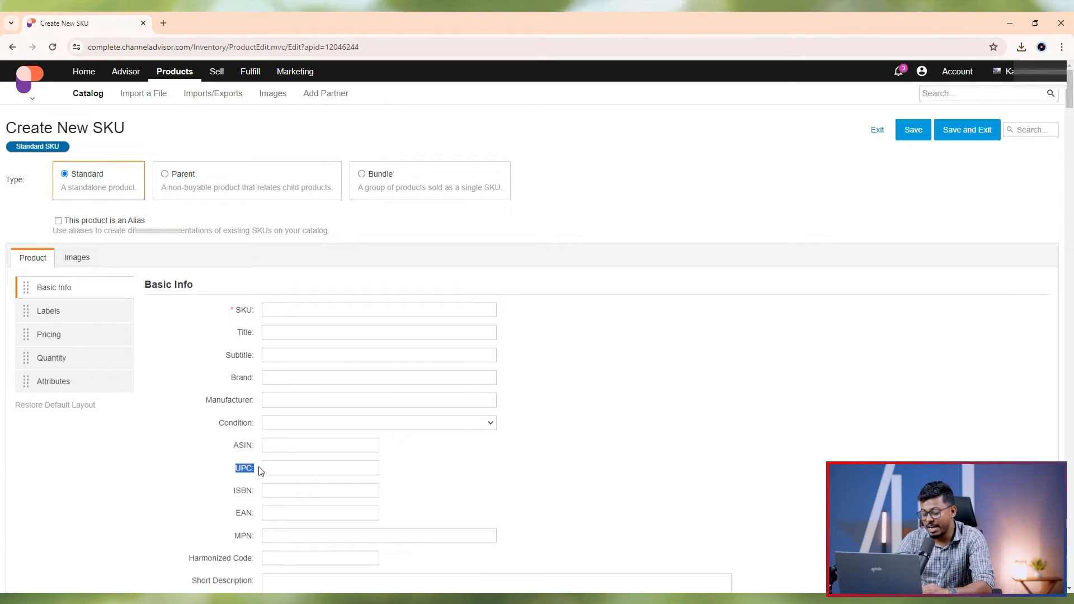
{"action": "scroll", "scroll_direction": "down", "scroll_amount": 3}
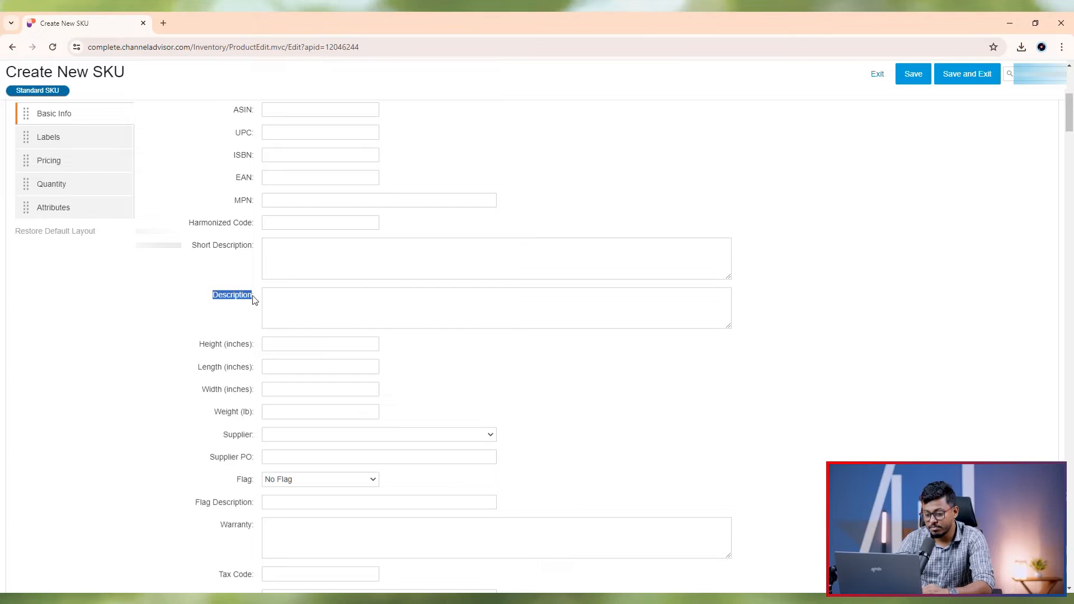
{"action": "mouse_move", "coordinate": [226, 343]}
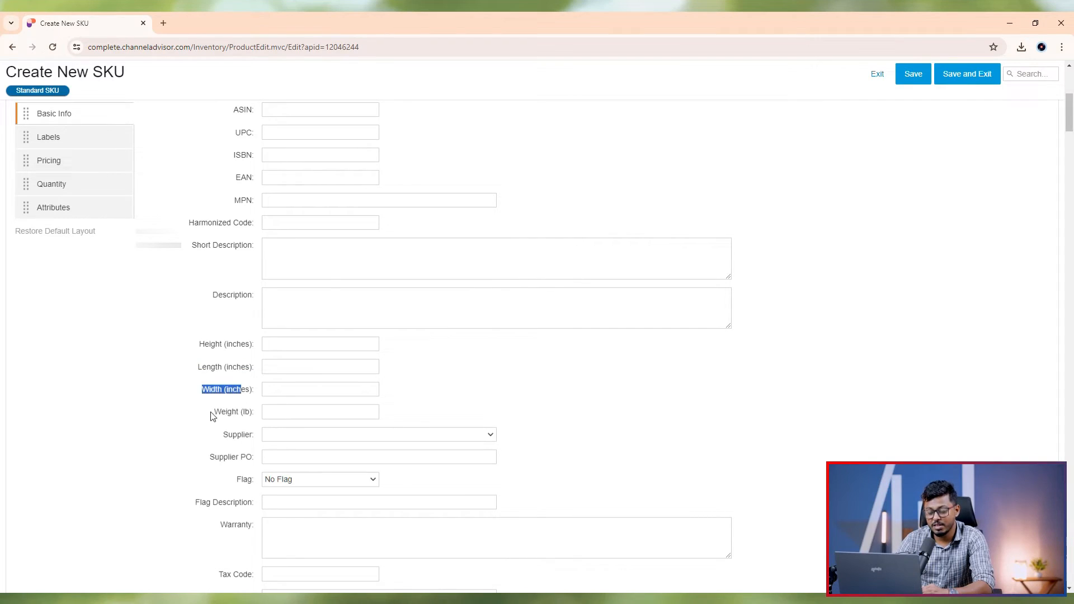
{"action": "scroll", "scroll_direction": "down", "scroll_amount": 3}
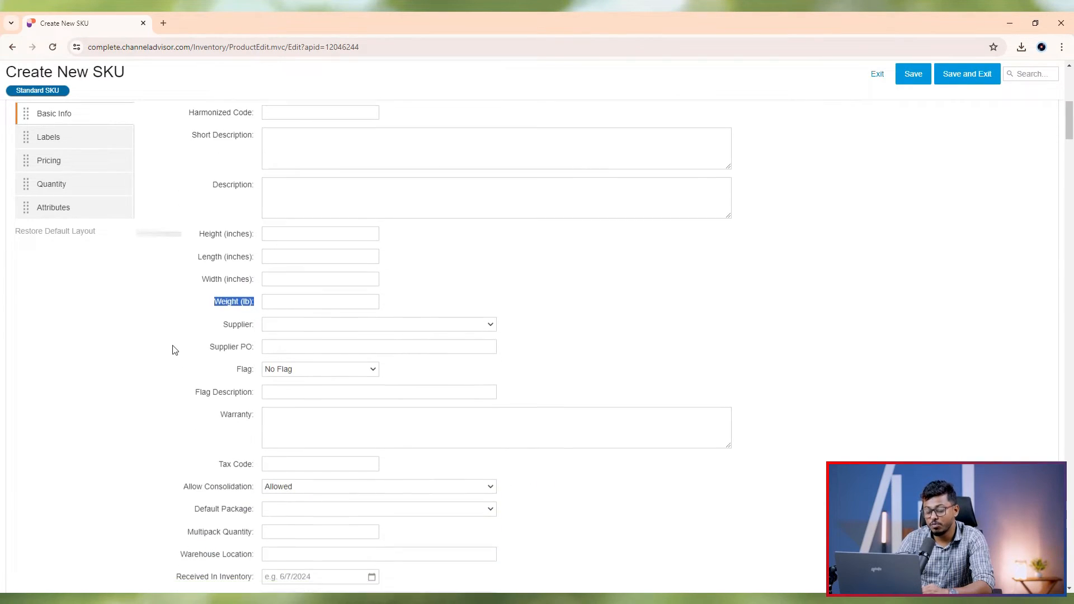
{"action": "left_click", "coordinate": [495, 425]}
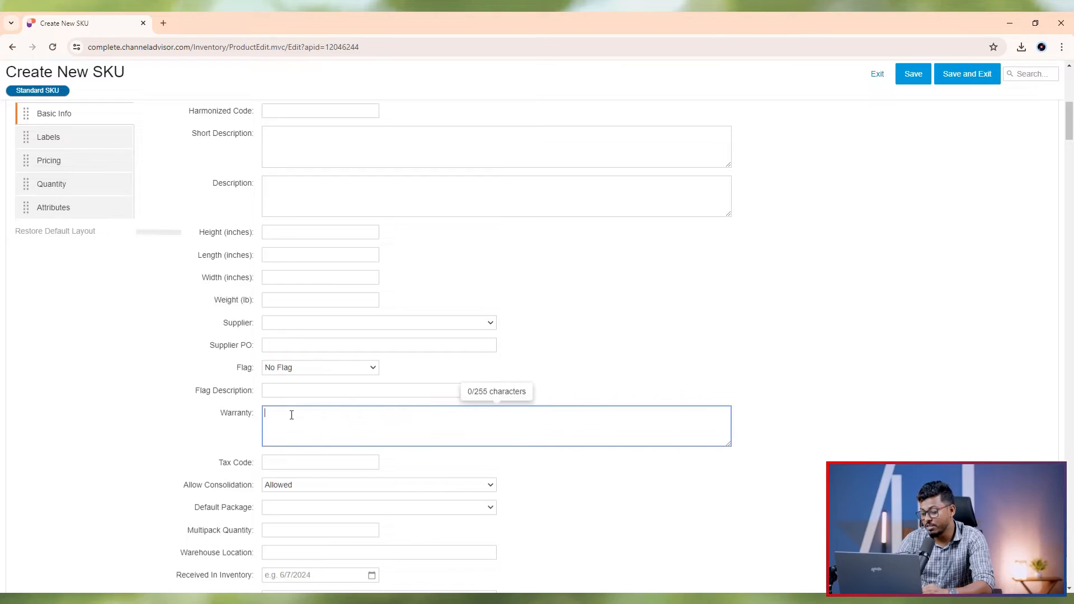
{"action": "scroll", "scroll_direction": "down", "scroll_amount": 3}
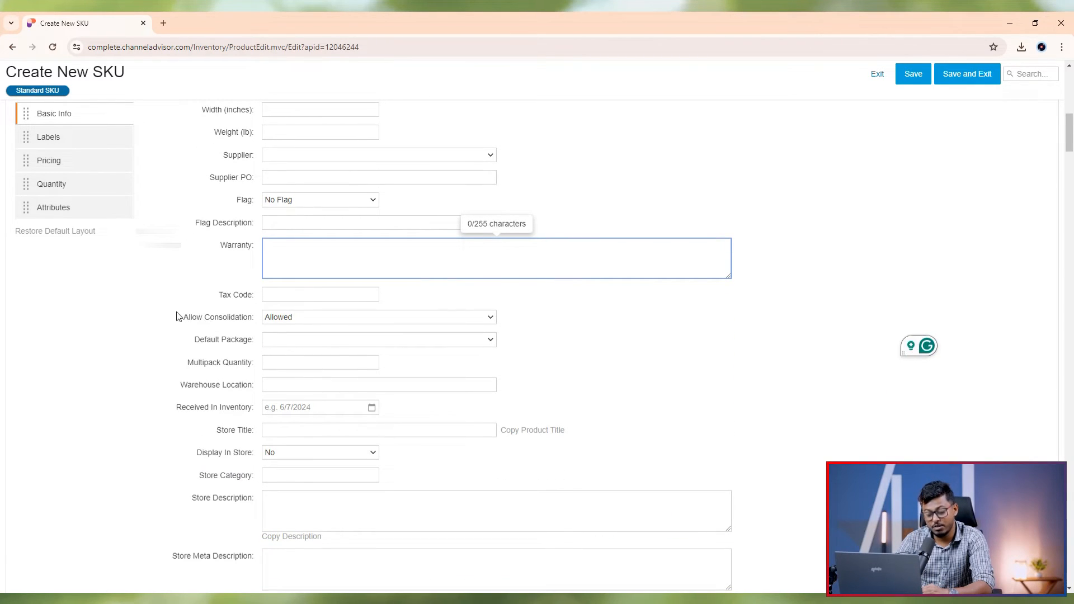
{"action": "left_click", "coordinate": [48, 137]}
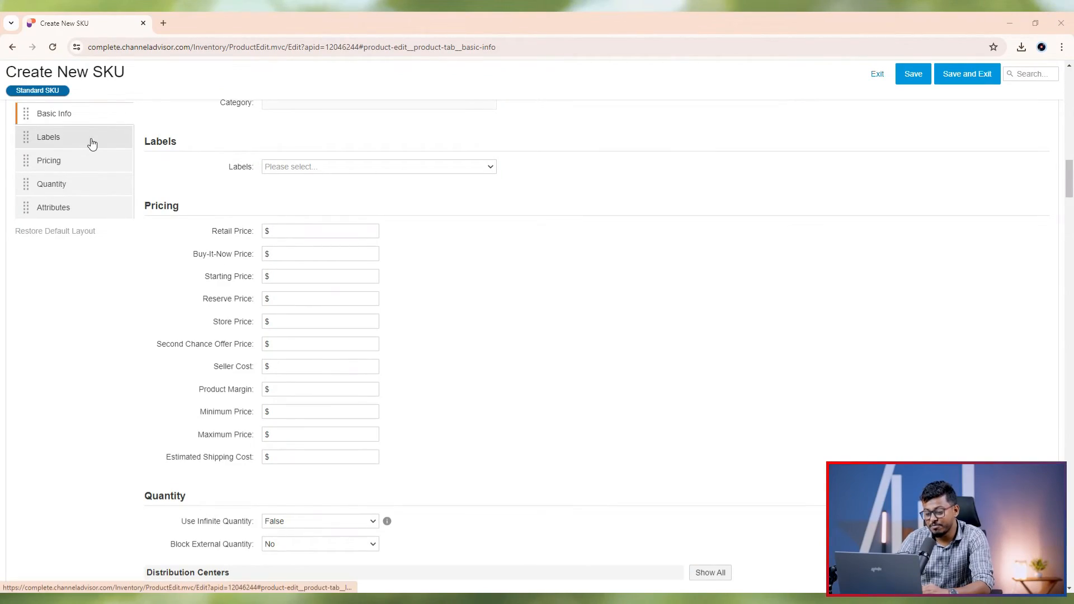
Add the Walmart Marketplace label alongside Amazon US and Poshmark, and set warehouse quantity 10.
{"action": "left_click", "coordinate": [48, 136]}
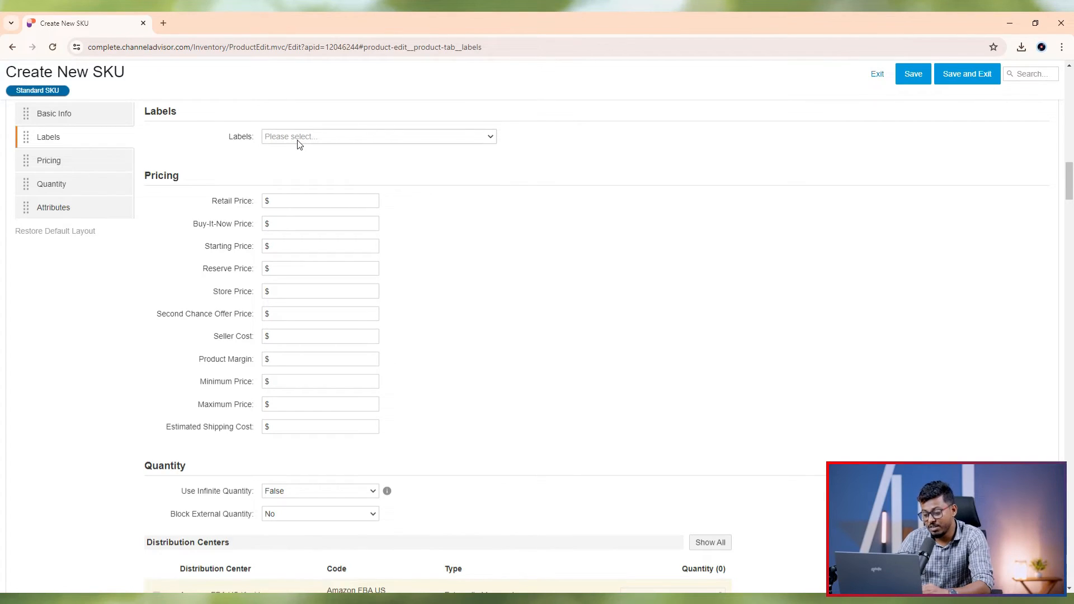
{"action": "left_click", "coordinate": [377, 137]}
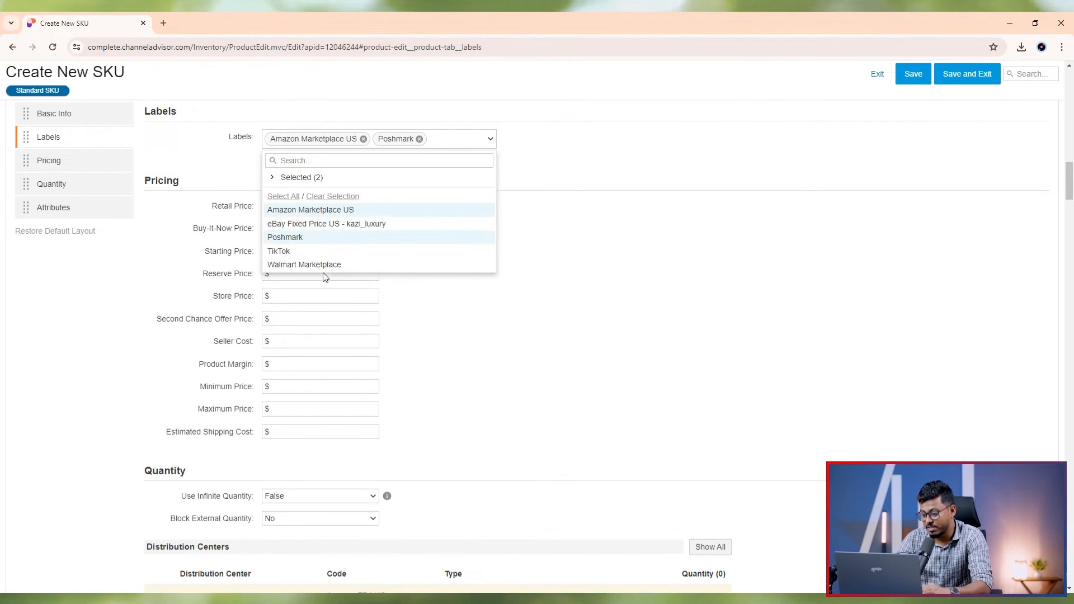
{"action": "left_click", "coordinate": [305, 264]}
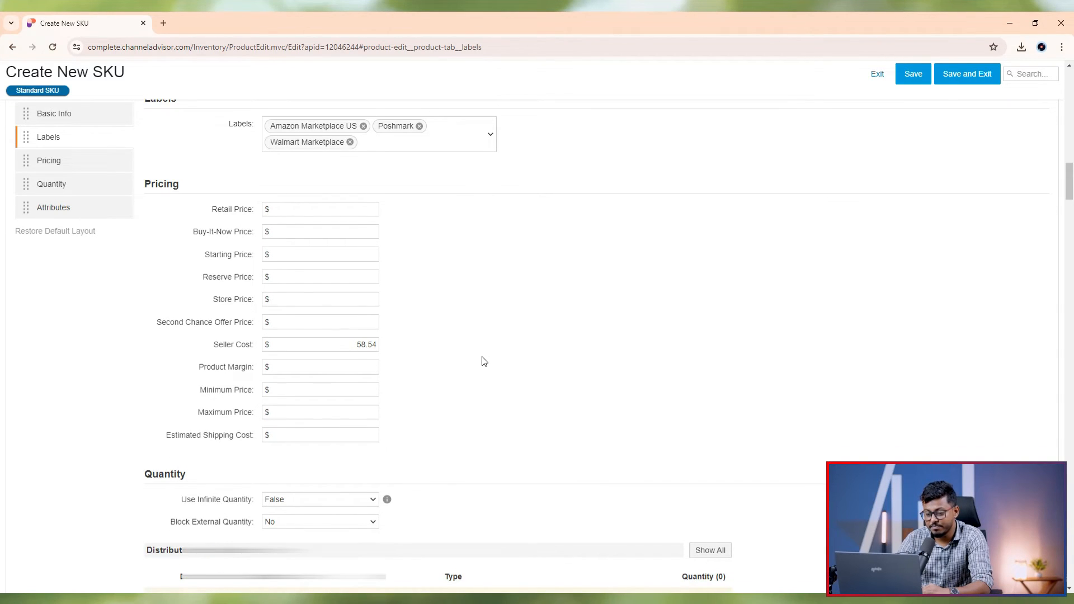
{"action": "scroll", "scroll_direction": "down", "scroll_amount": 3}
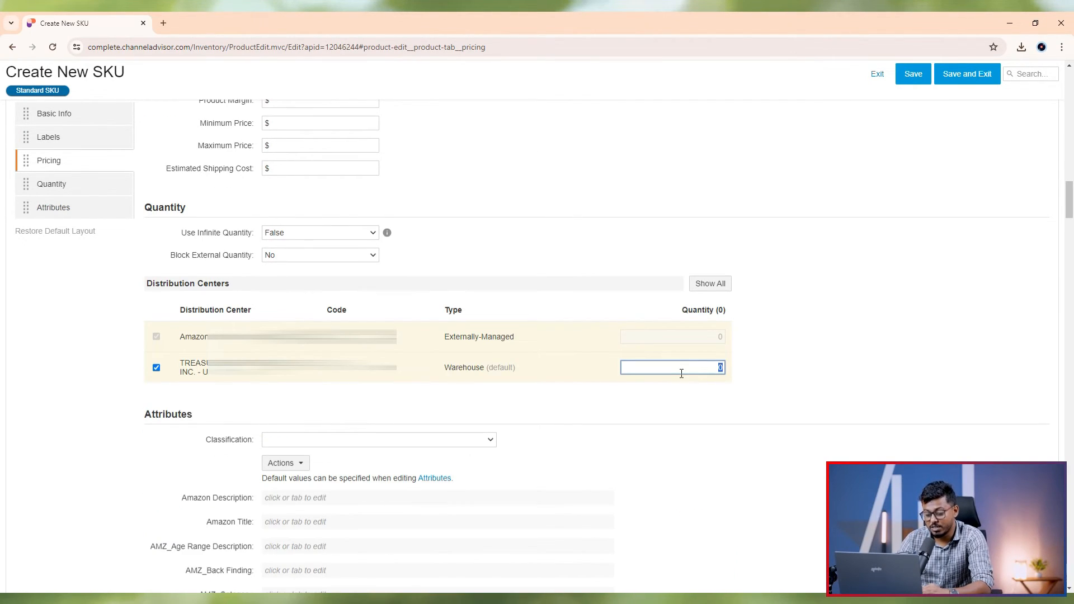
{"action": "type", "text": "10"}
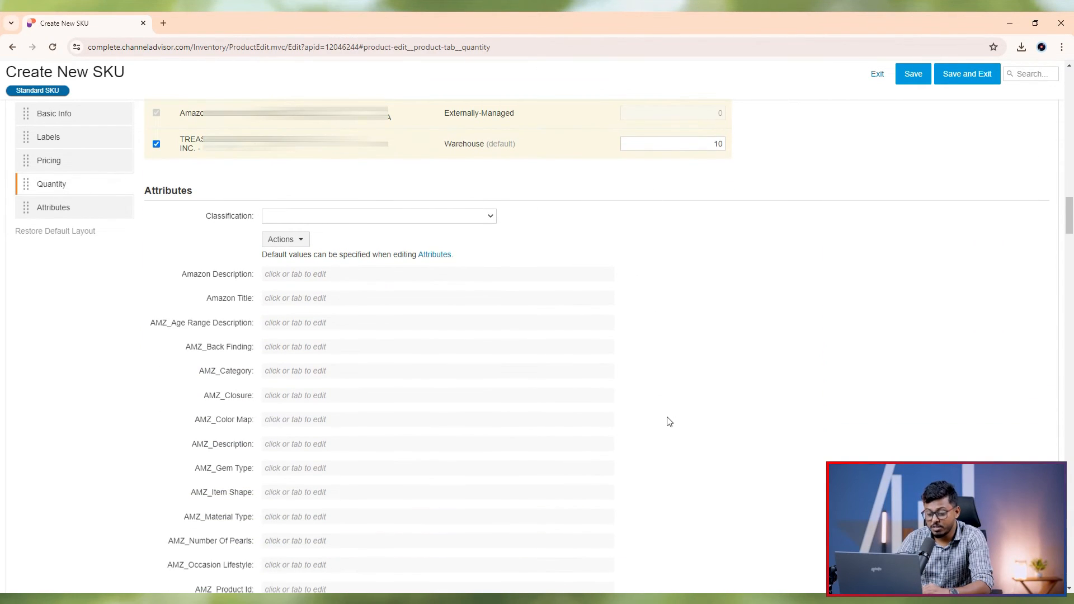
Set the SKU classification to Bracelet and scroll through its attribute fields.
{"action": "left_click", "coordinate": [377, 216]}
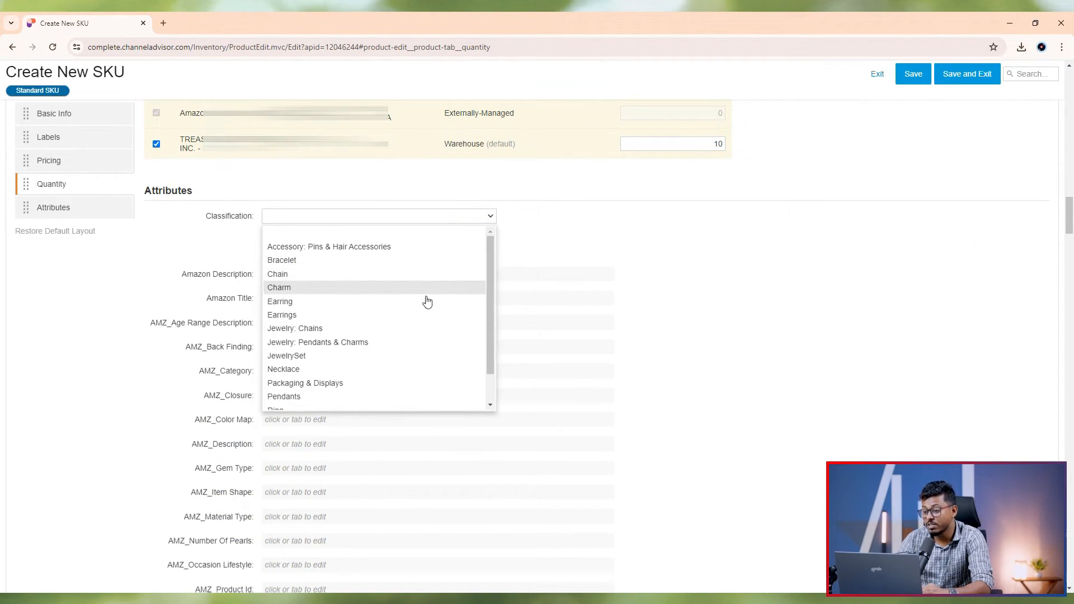
{"action": "left_click", "coordinate": [282, 260]}
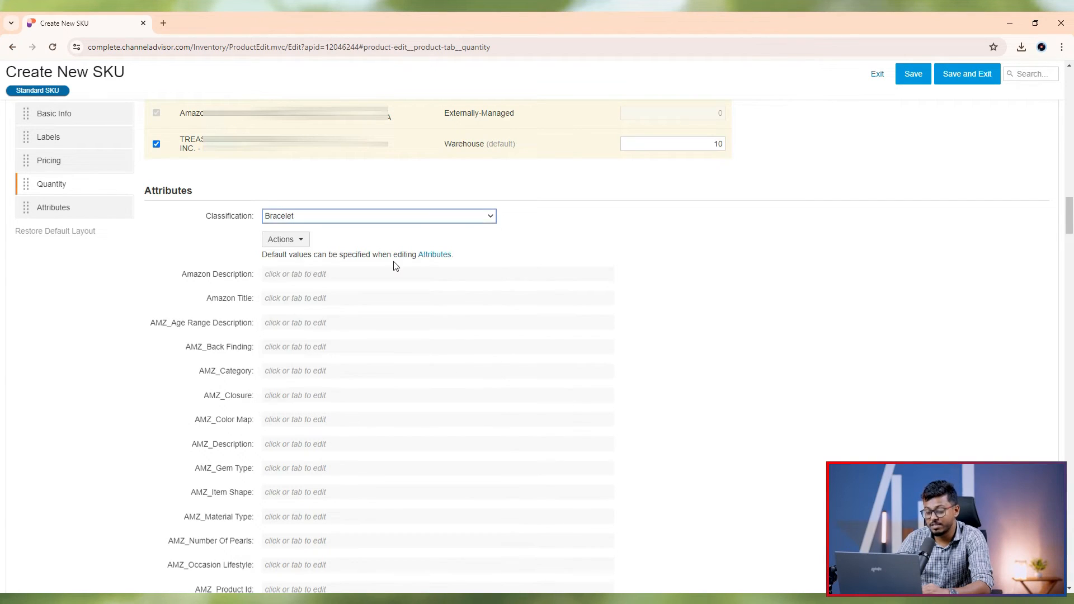
{"action": "left_click", "coordinate": [54, 207]}
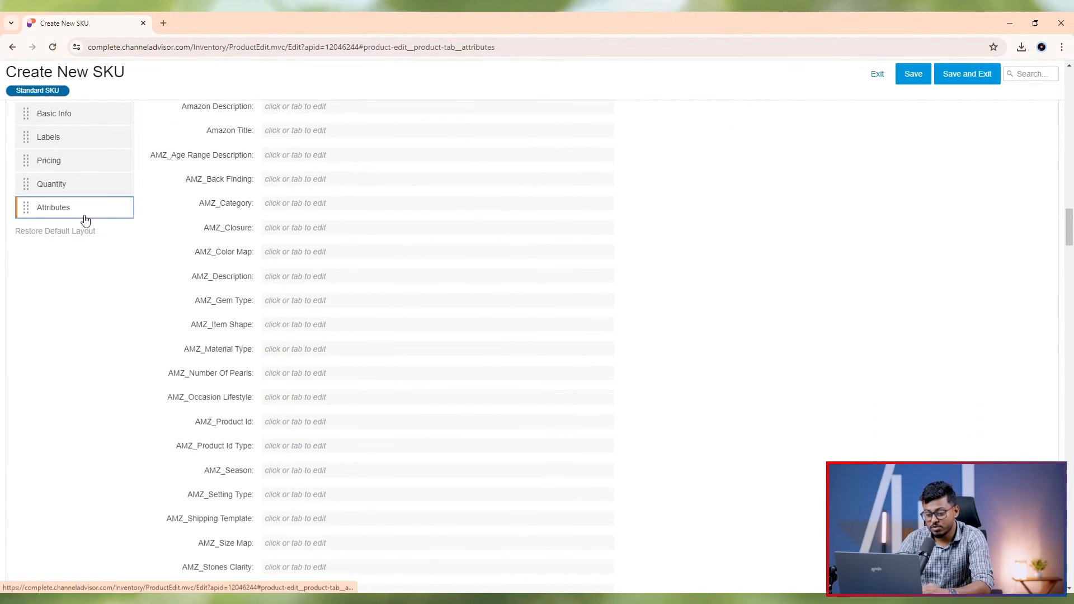
{"action": "scroll", "scroll_direction": "down", "scroll_amount": 3}
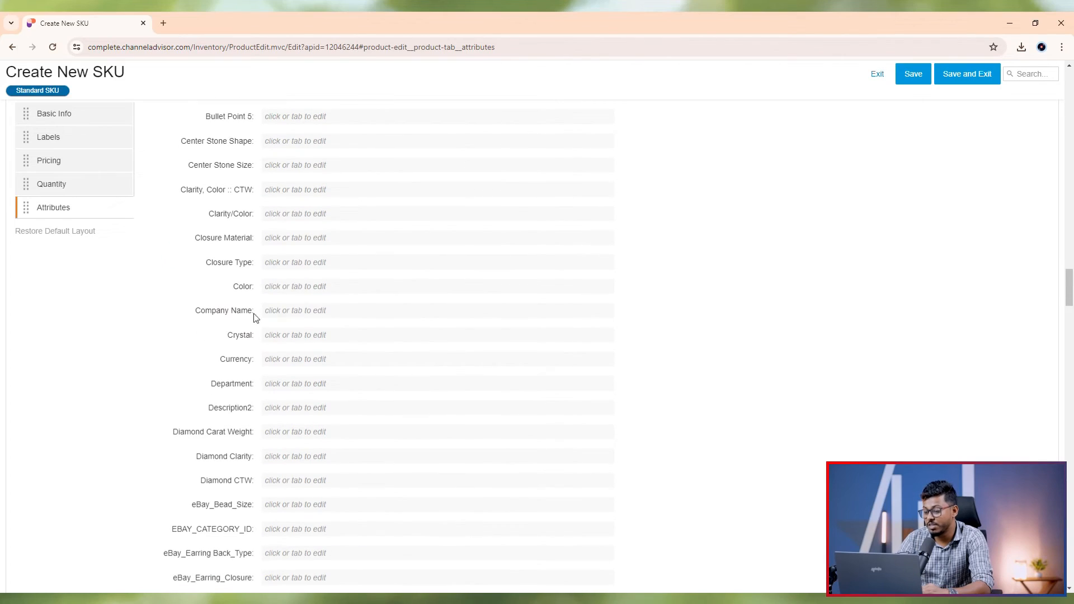
{"action": "scroll", "scroll_direction": "down", "scroll_amount": 3}
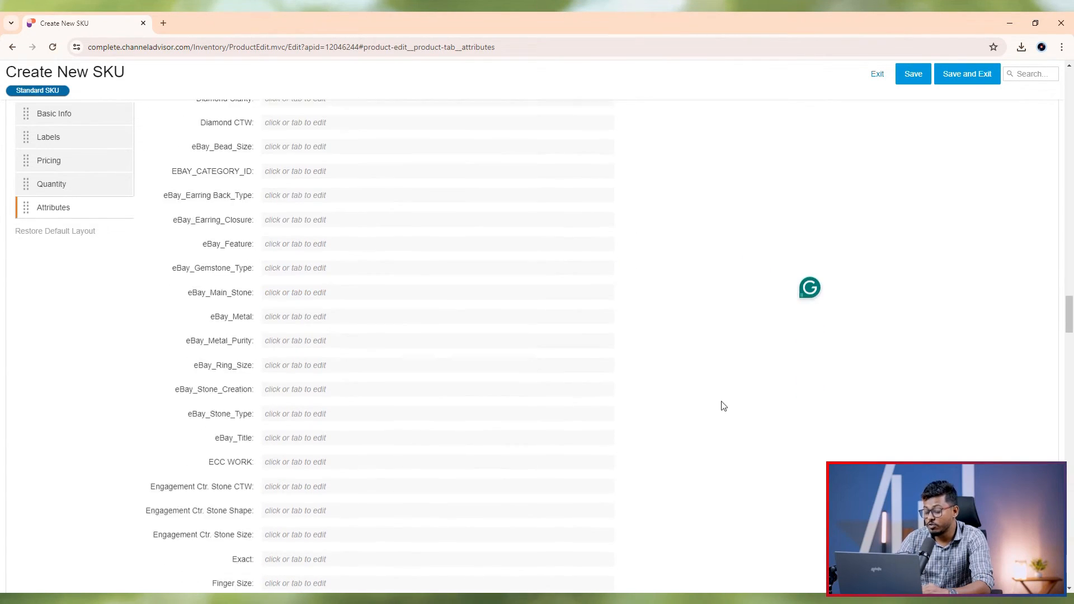
{"action": "scroll", "scroll_direction": "down", "scroll_amount": 3}
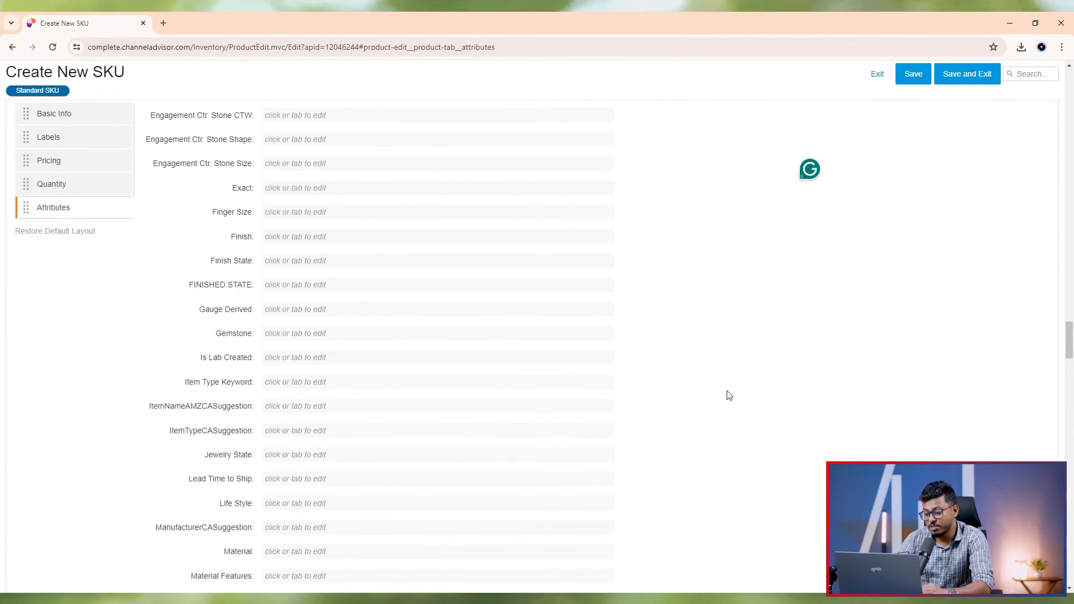
{"action": "scroll", "scroll_direction": "down", "scroll_amount": 3}
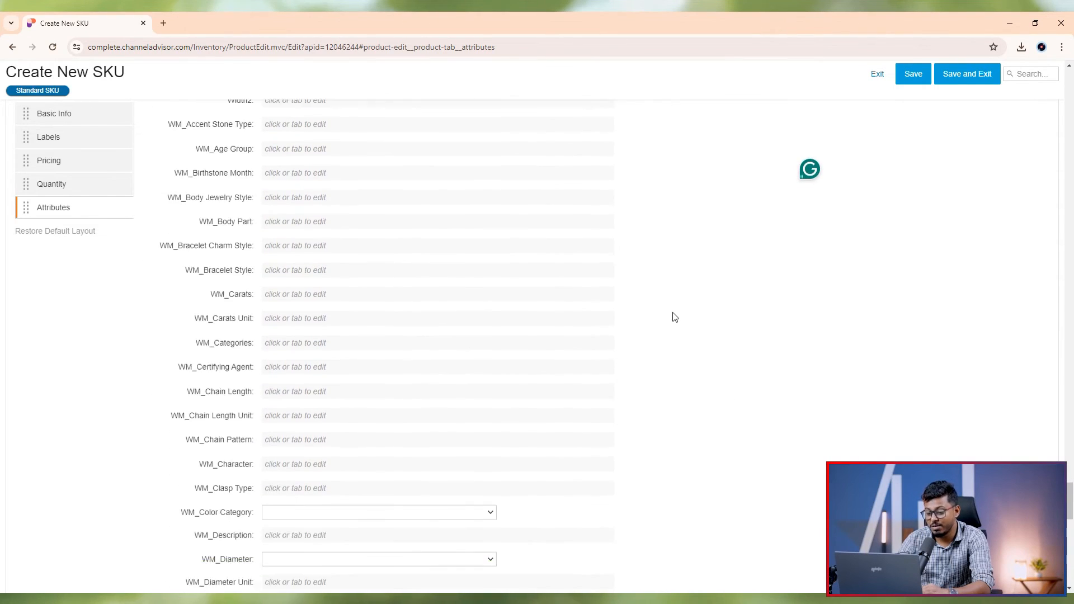
{"action": "scroll", "scroll_direction": "down", "scroll_amount": 3}
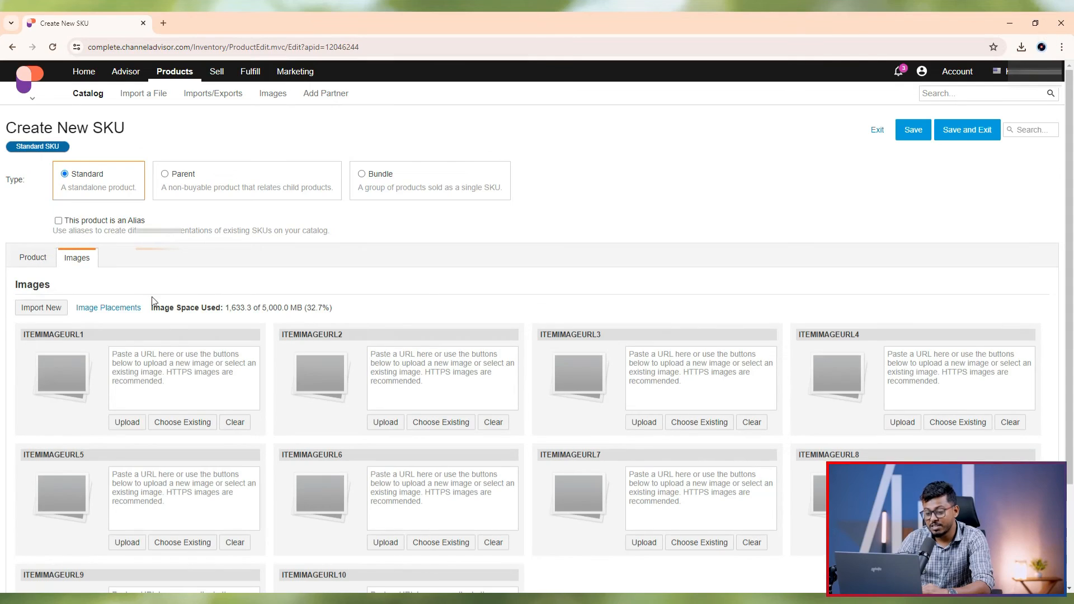
Import six bracelet photos into ITEMIMAGEURL1–6 and upload them to the SKU.
{"action": "left_click", "coordinate": [40, 306]}
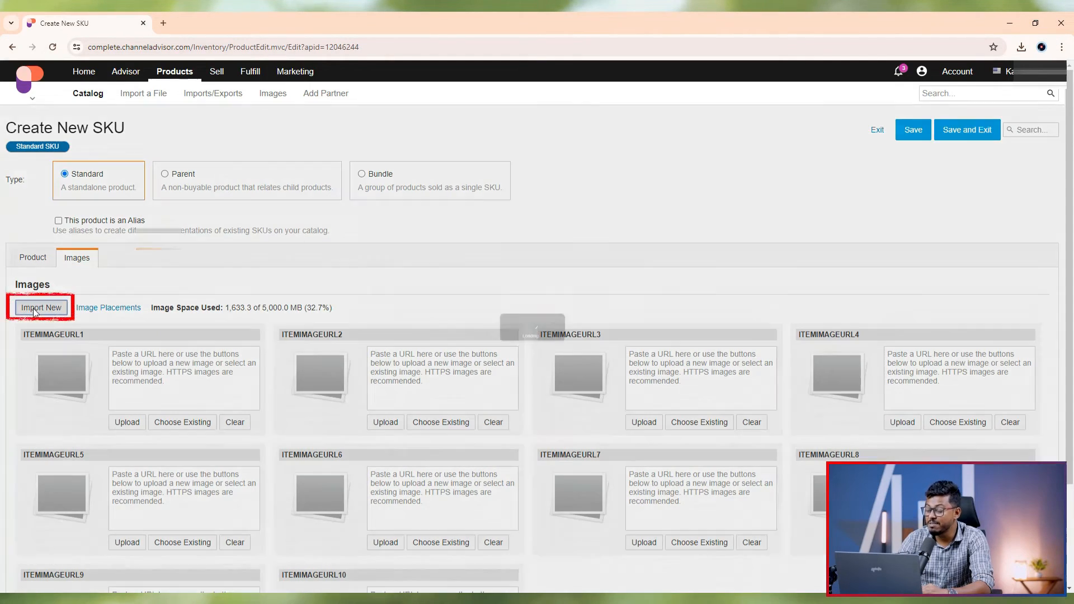
{"action": "left_click", "coordinate": [40, 306]}
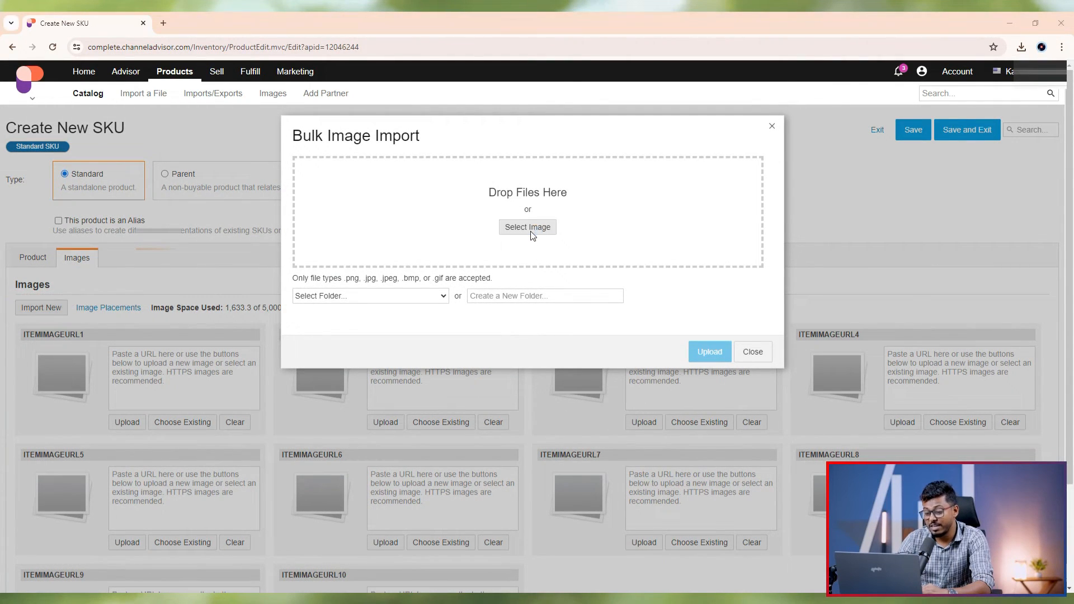
{"action": "left_click", "coordinate": [527, 227]}
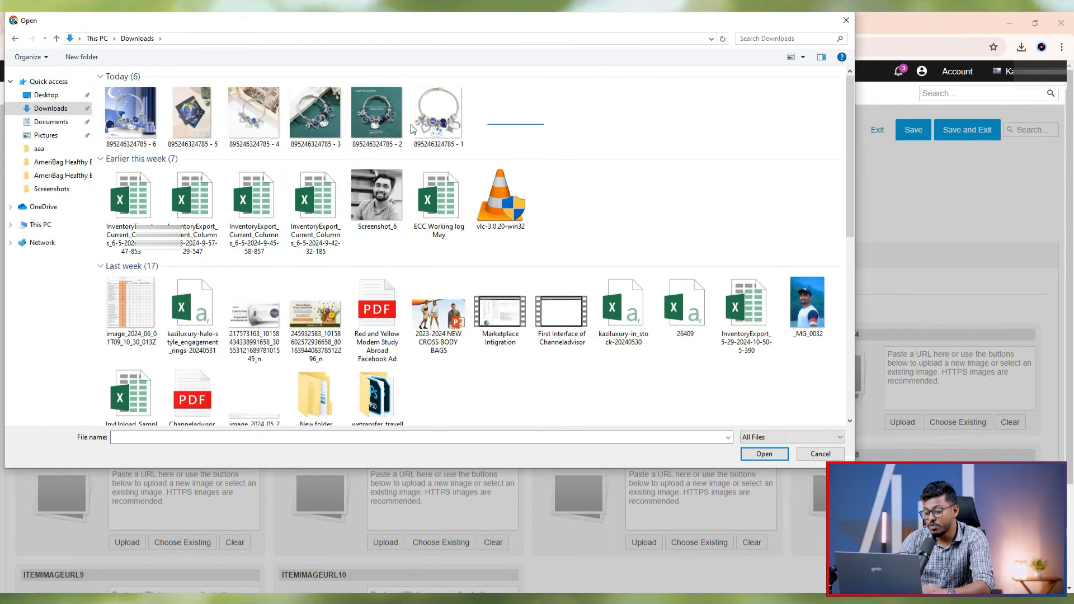
{"action": "left_click", "coordinate": [762, 453]}
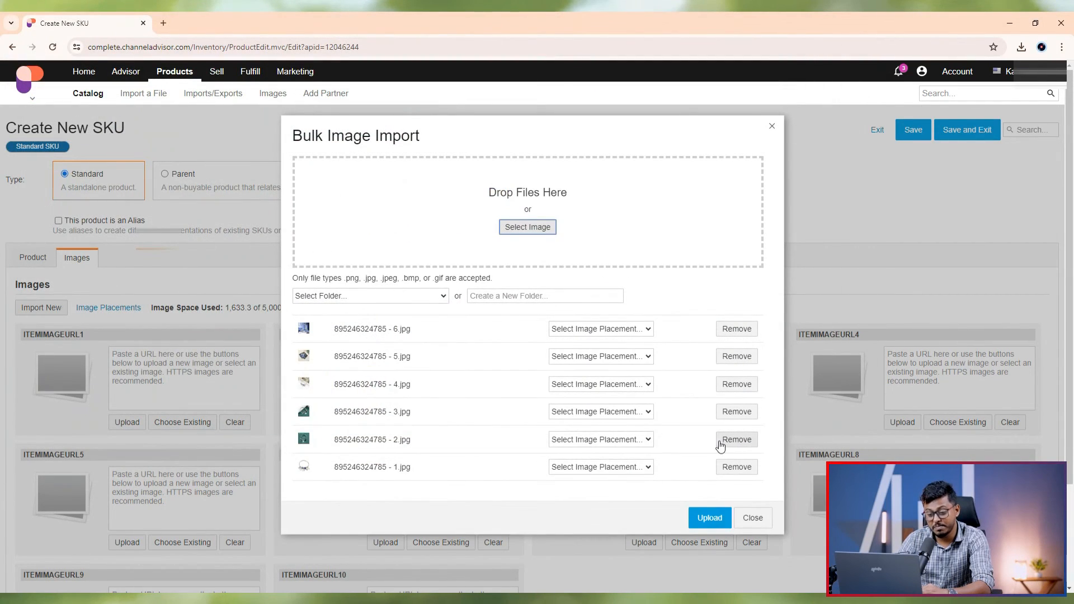
{"action": "left_click", "coordinate": [599, 466]}
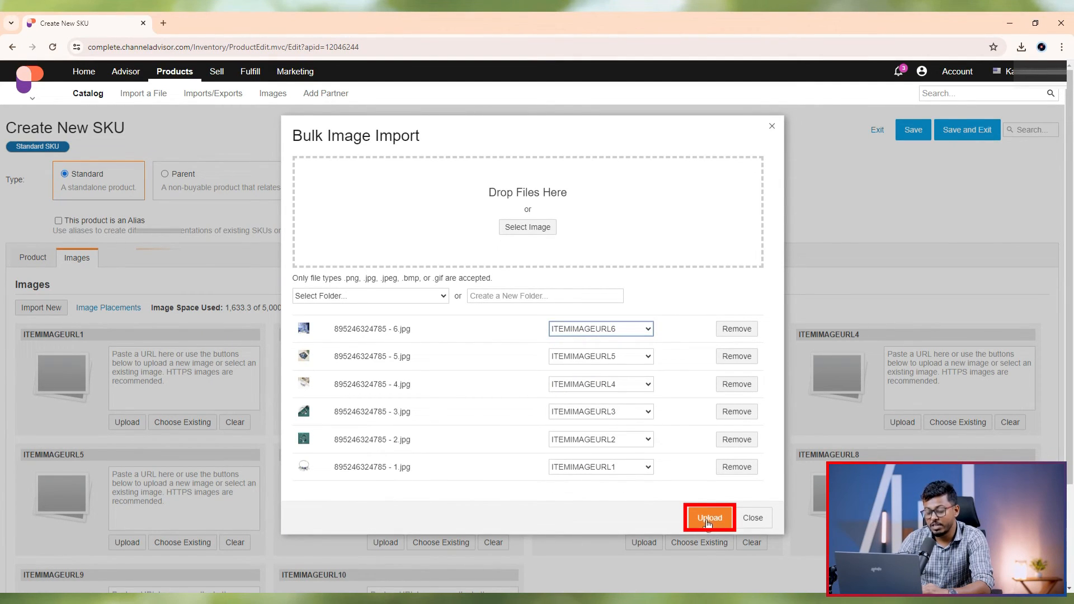
{"action": "left_click", "coordinate": [709, 517]}
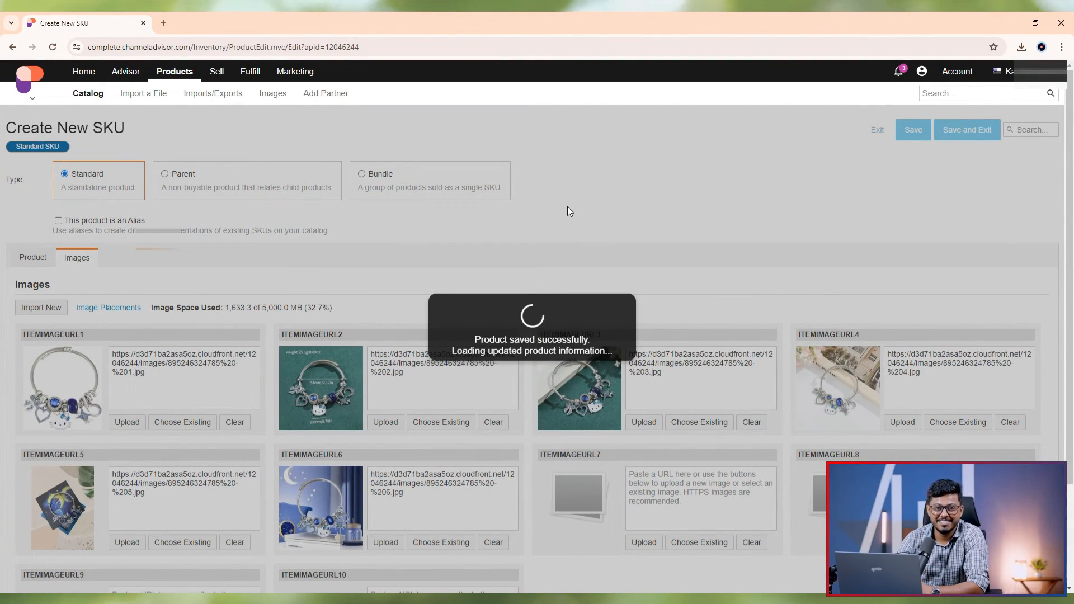
Return to the Product Catalog listing filtered to K-D5574-L.
{"action": "left_click", "coordinate": [175, 72]}
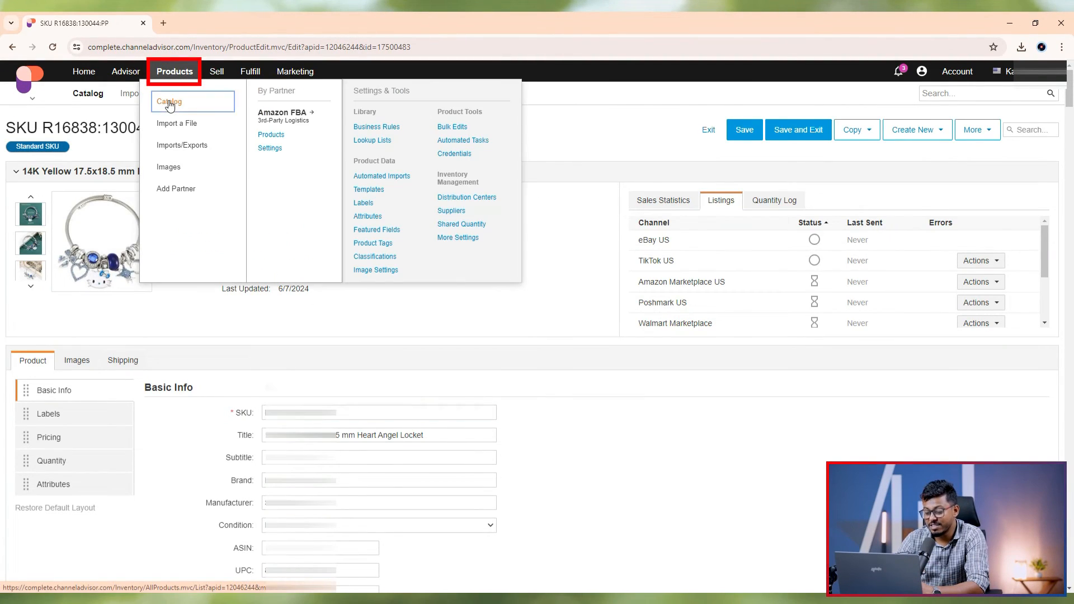
{"action": "left_click", "coordinate": [169, 102]}
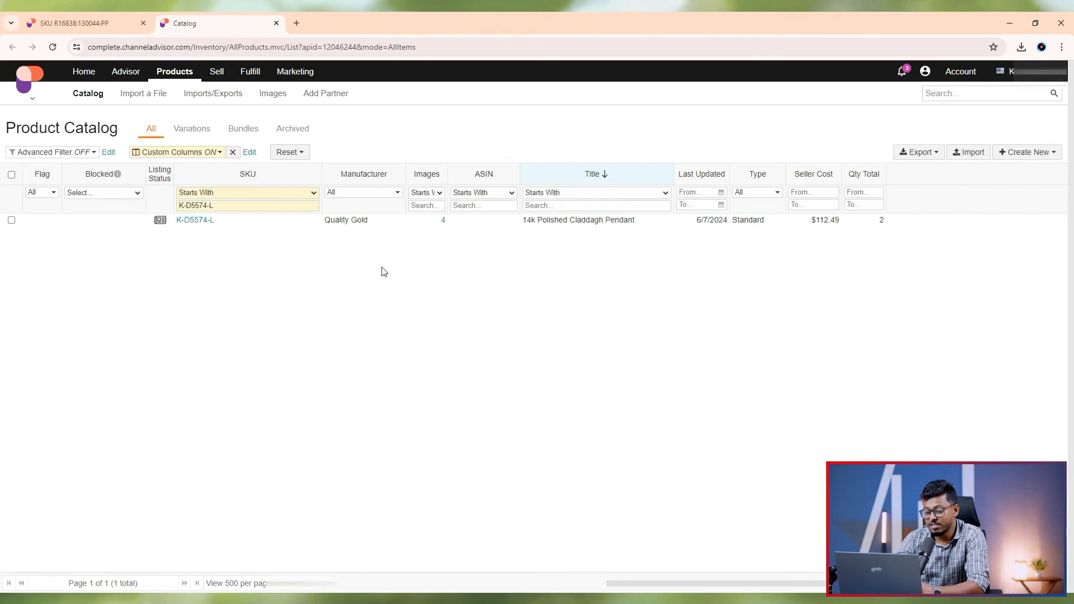